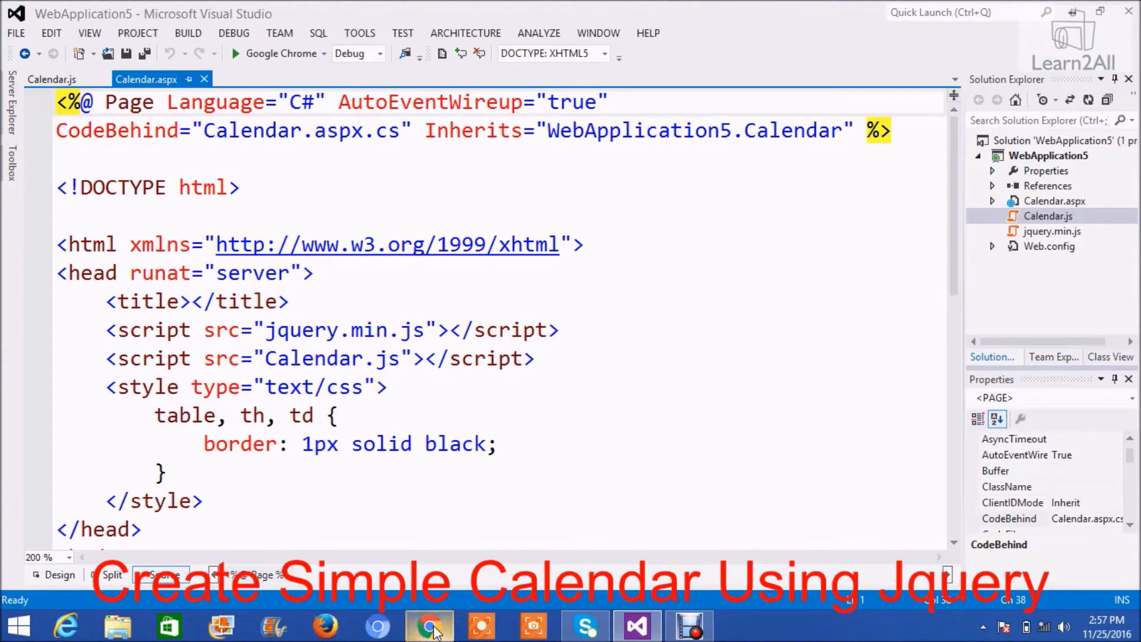
View the Calendar.aspx table in Chrome, highlighting the 25/11 date header and scrolling across.
click(428, 625)
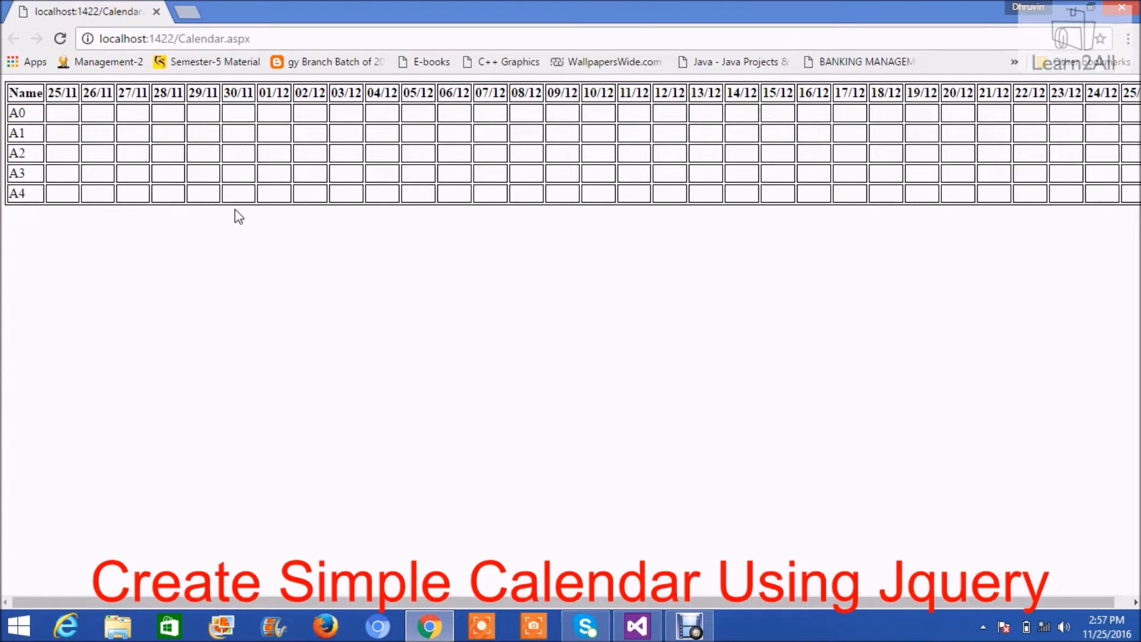
mouse_move(202, 143)
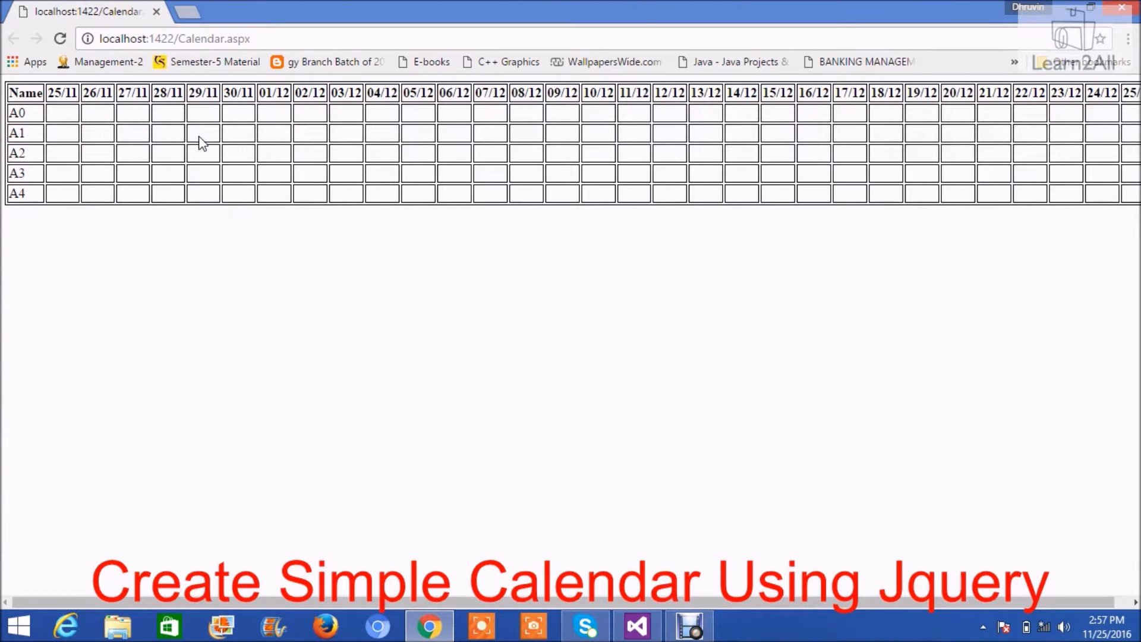
double_click(62, 92)
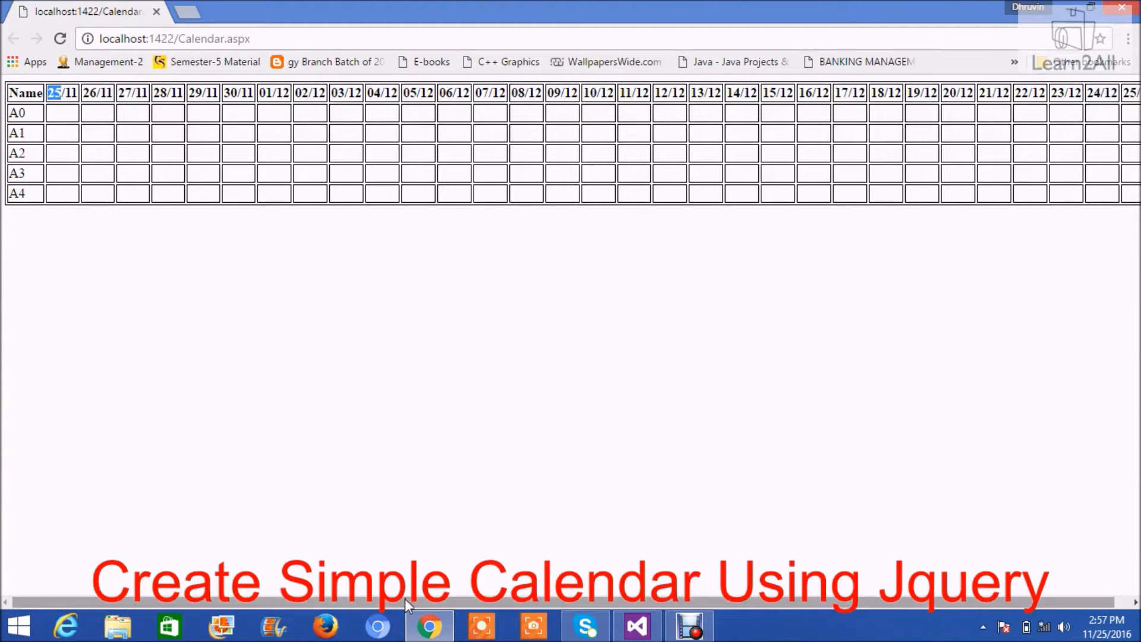
click(584, 625)
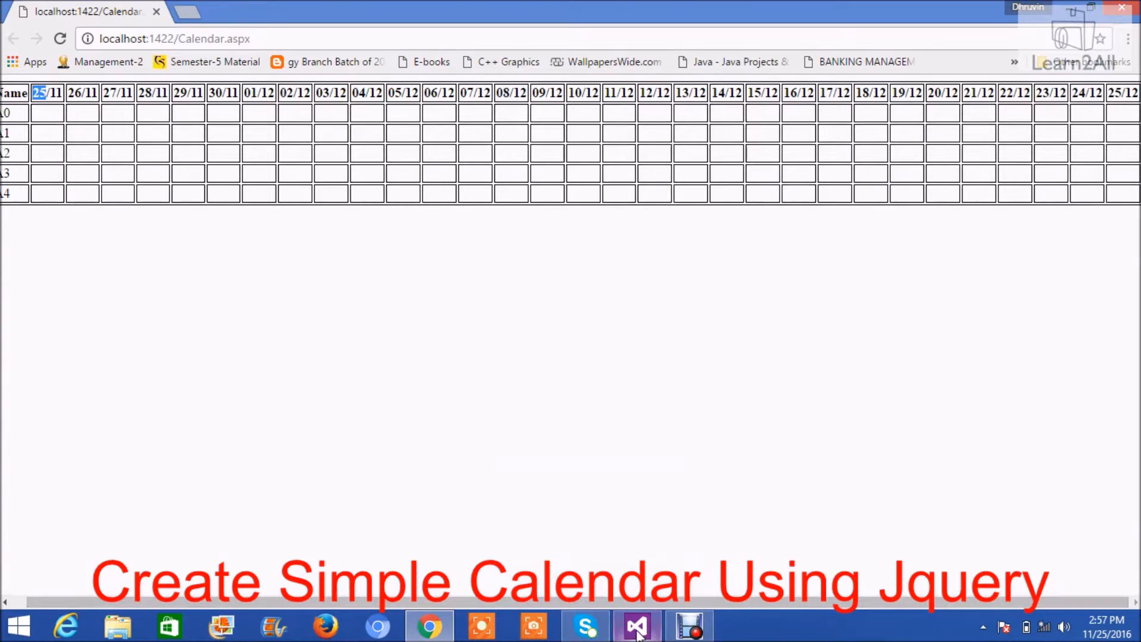
Return to Visual Studio and scroll Calendar.aspx from the jQuery reference to the Calendar div.
click(636, 625)
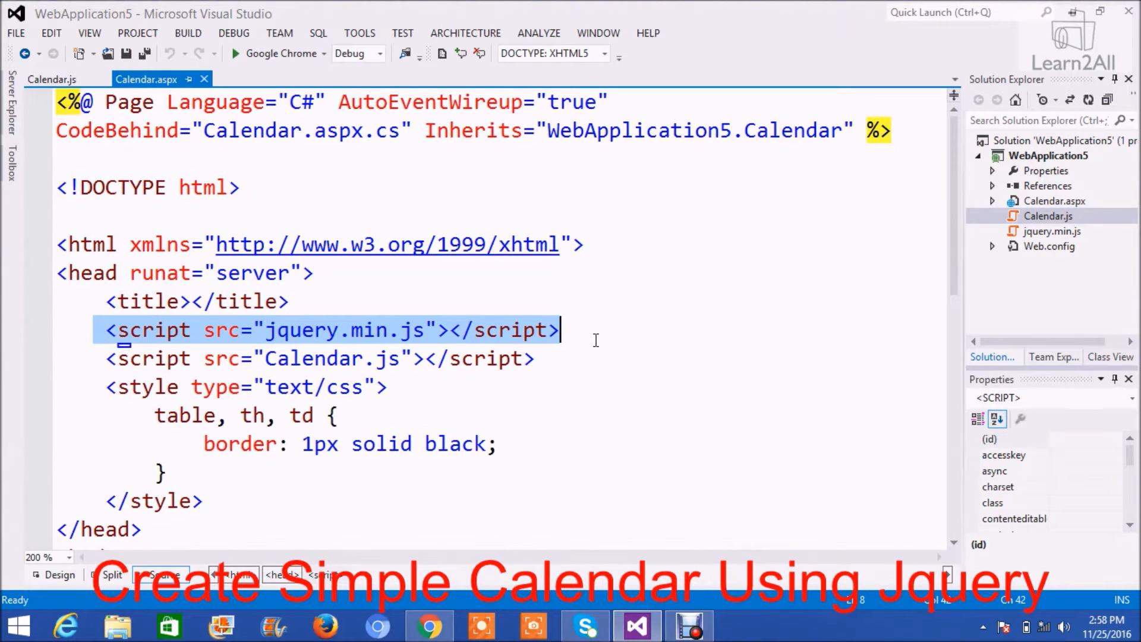
scroll(down, 3)
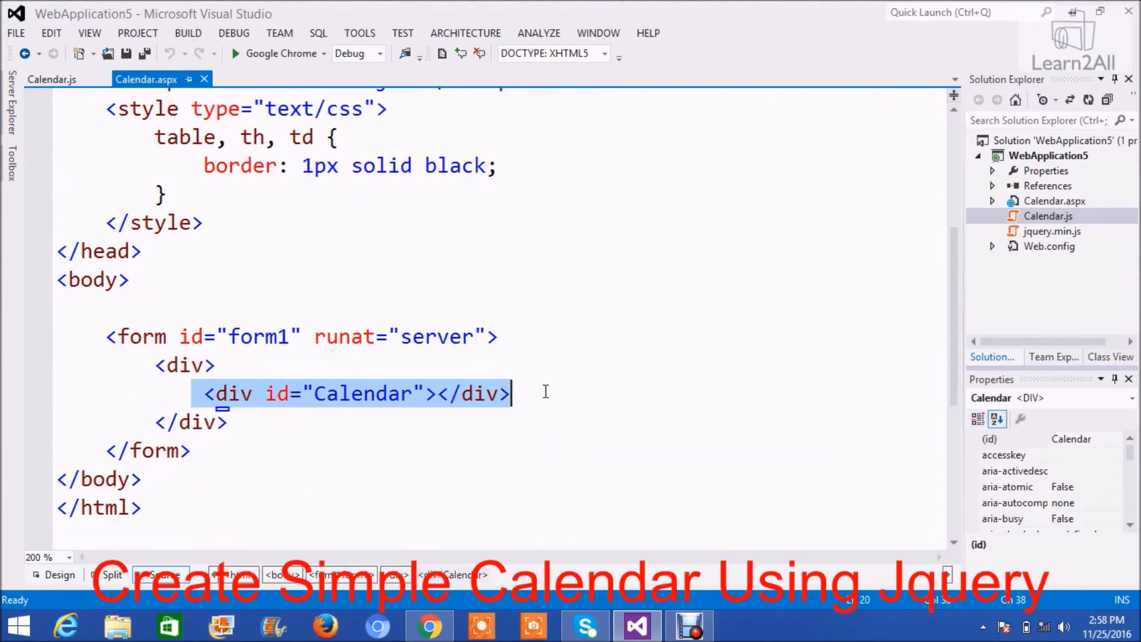
mouse_move(573, 386)
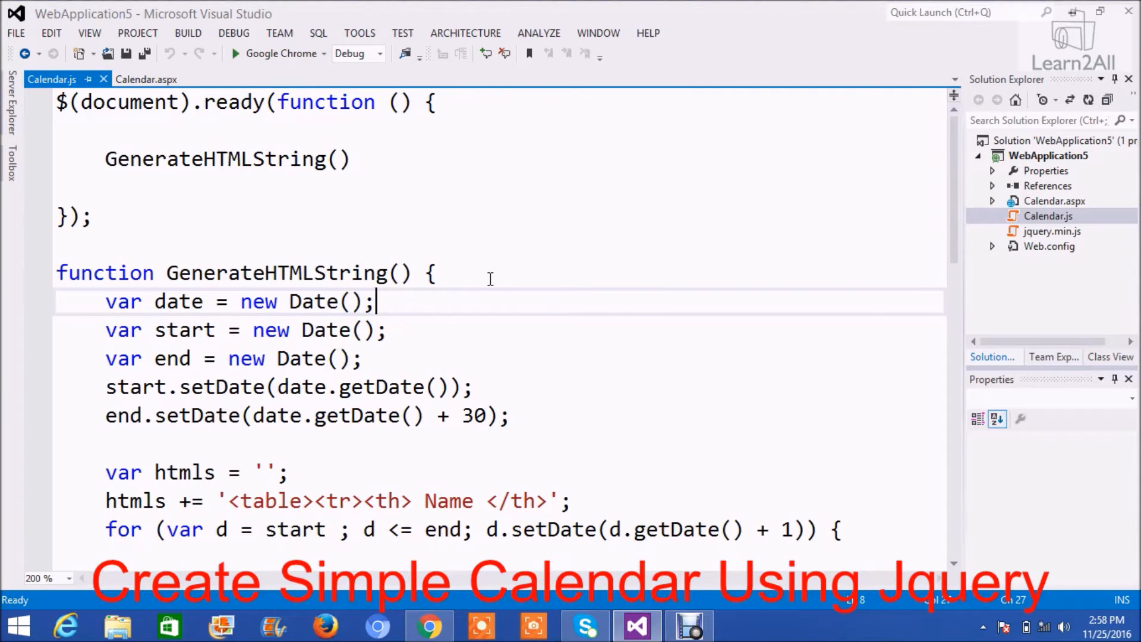
mouse_move(280, 102)
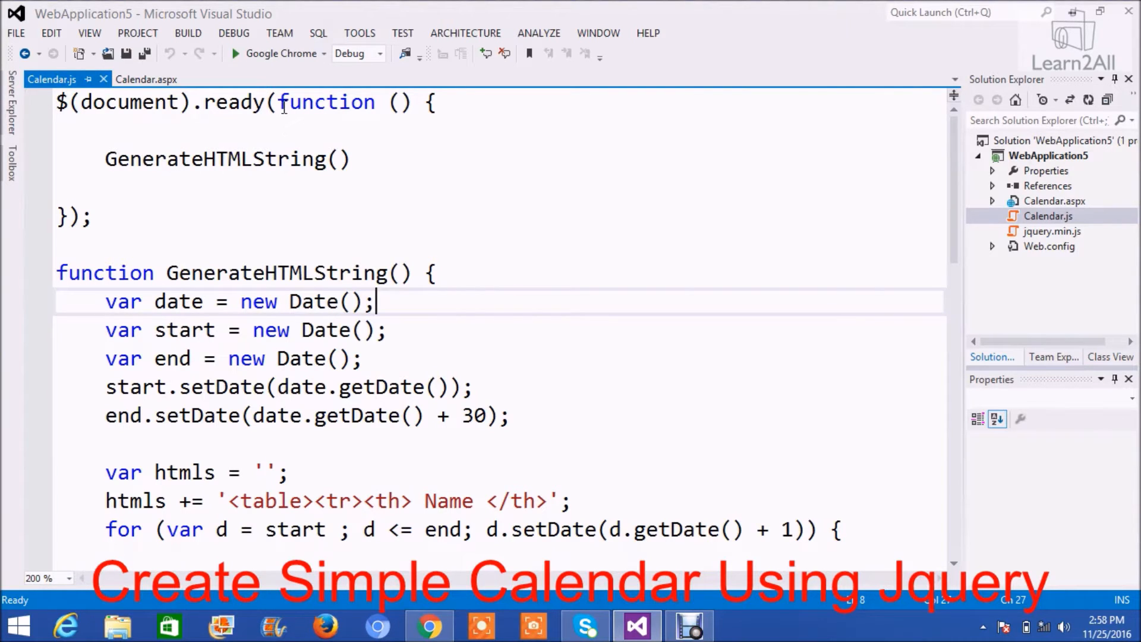
Highlight the GenerateHTMLString call inside Calendar.js's $(document).ready handler.
double_click(211, 158)
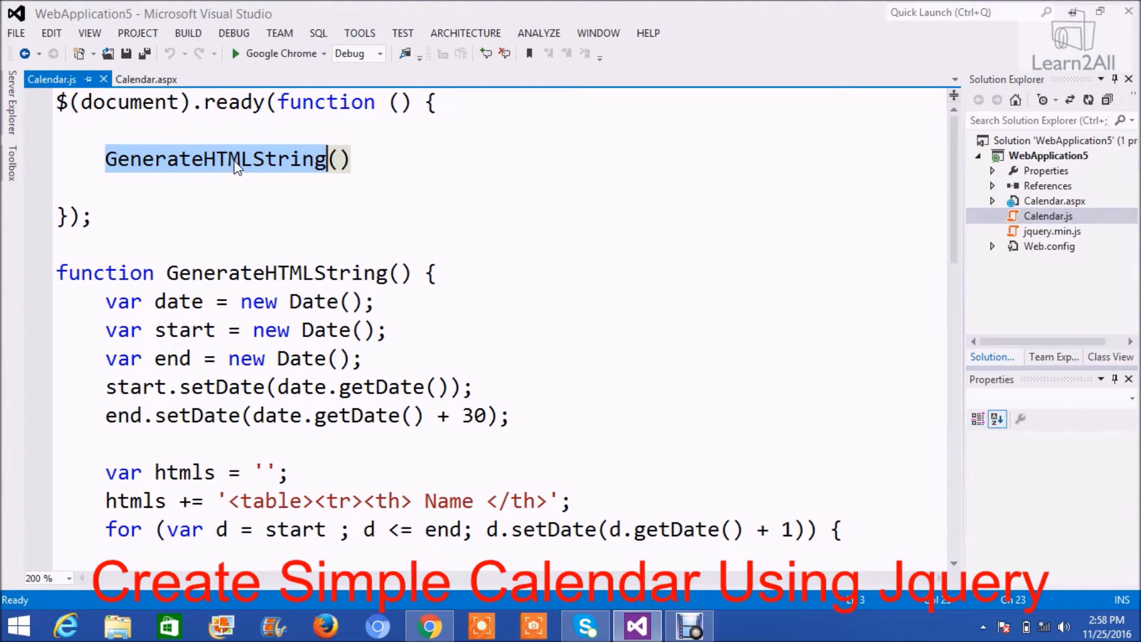
mouse_move(255, 204)
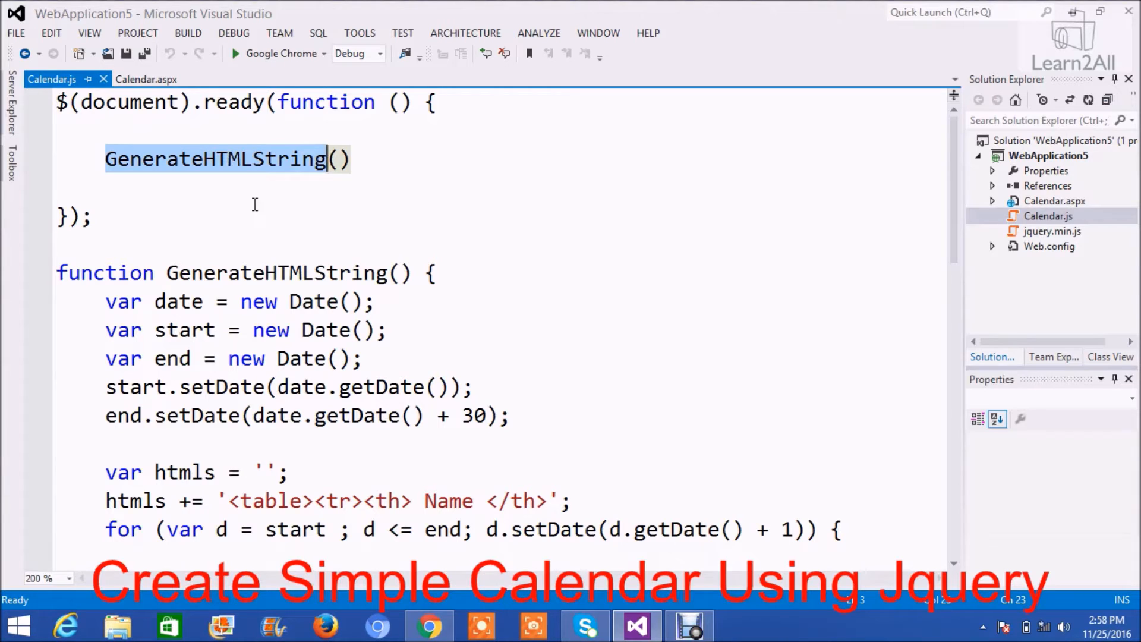
mouse_move(243, 160)
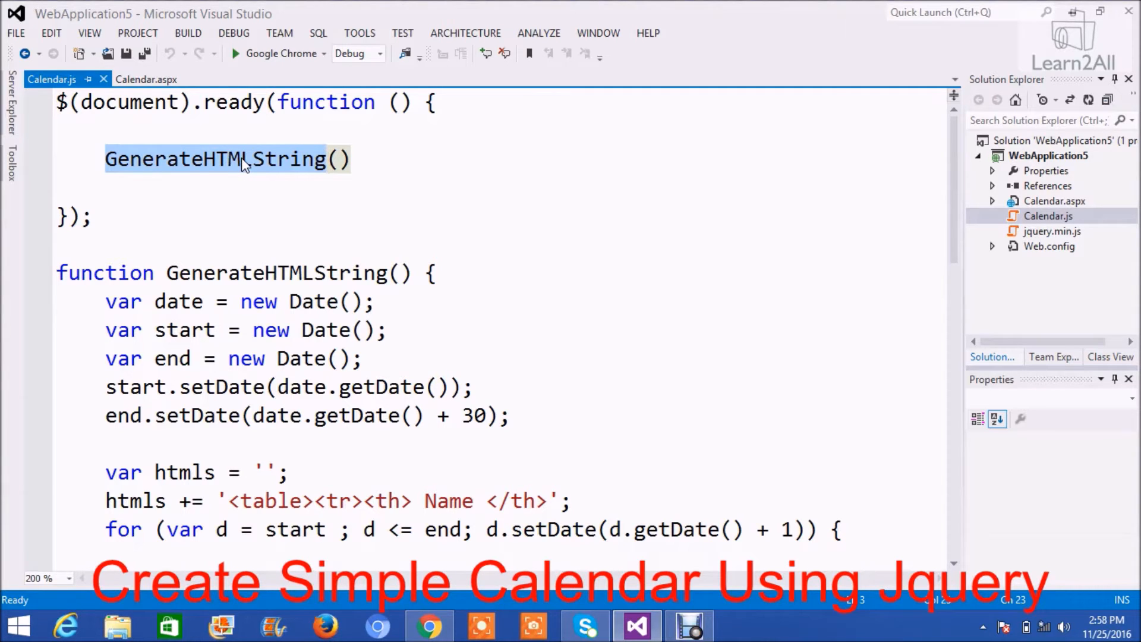
click(264, 301)
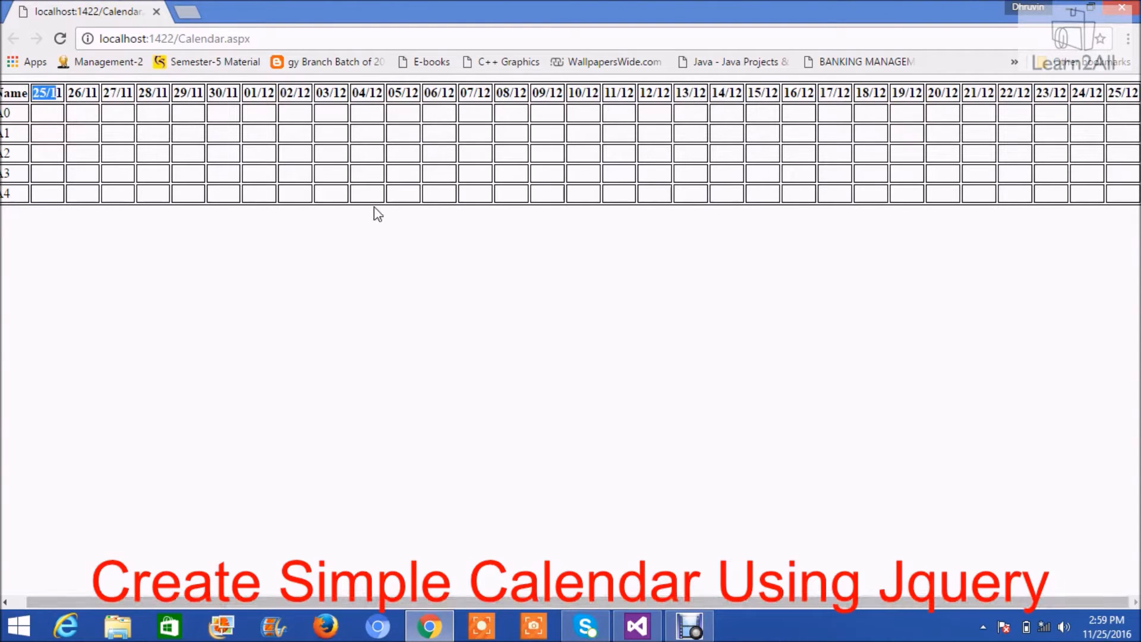
mouse_move(336, 155)
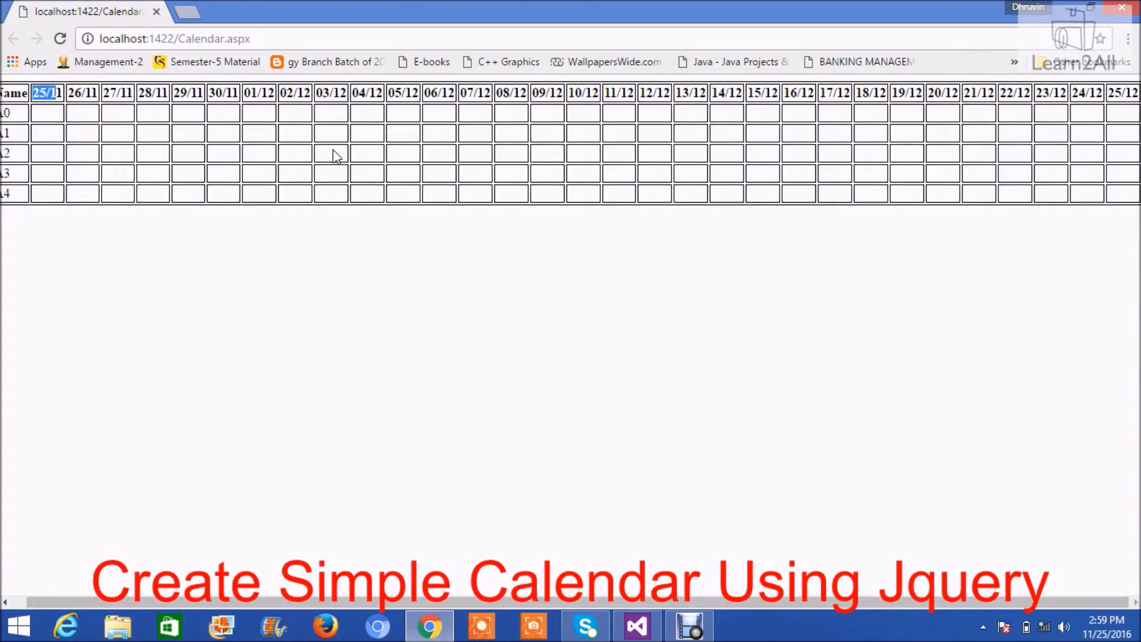
mouse_move(385, 304)
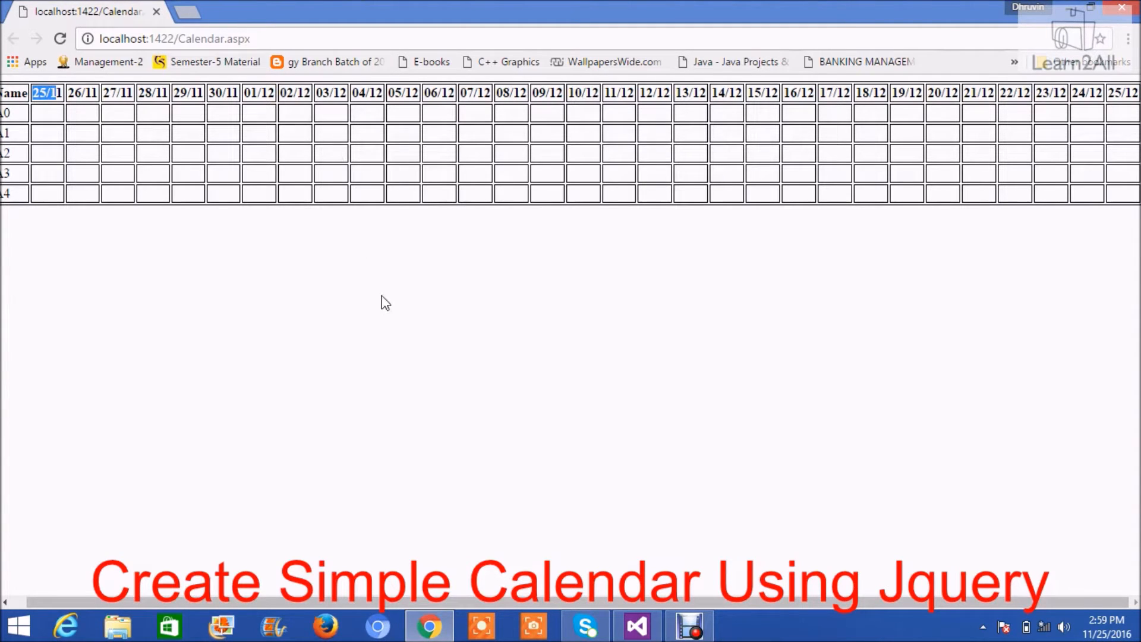
Return to Visual Studio to view GenerateHTMLString's 30-day date, start and end variables.
click(634, 626)
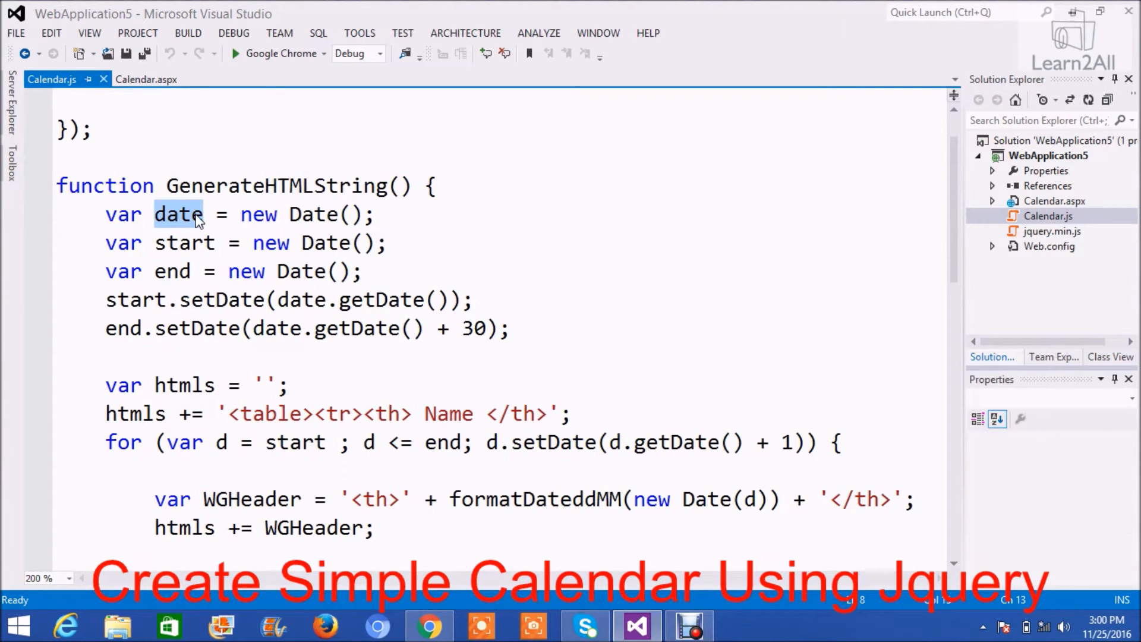
click(206, 214)
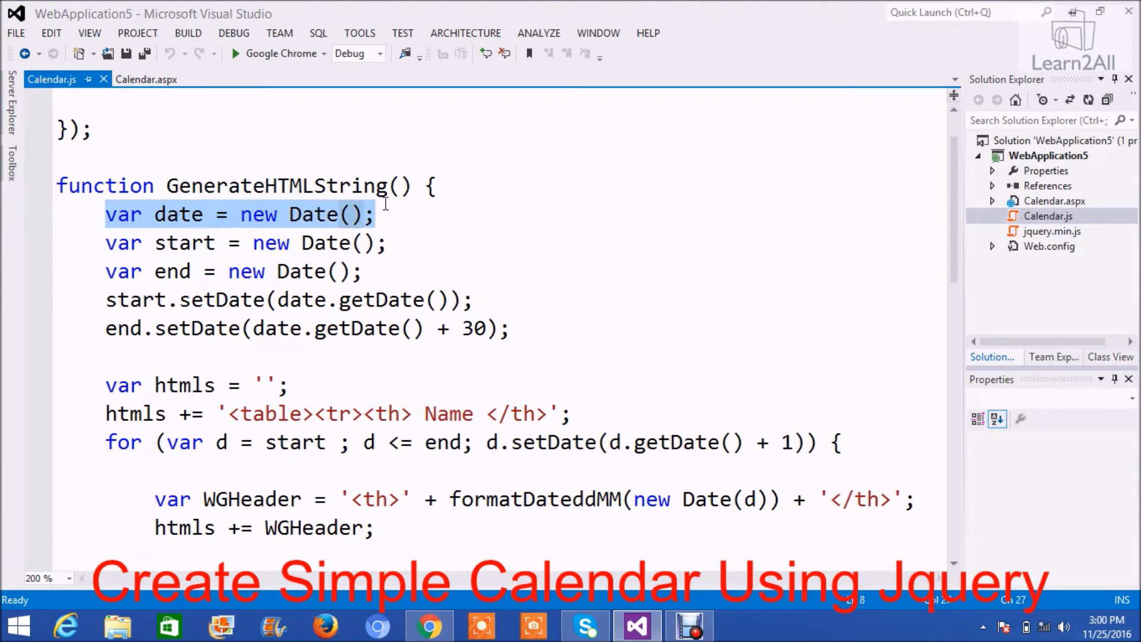
click(168, 242)
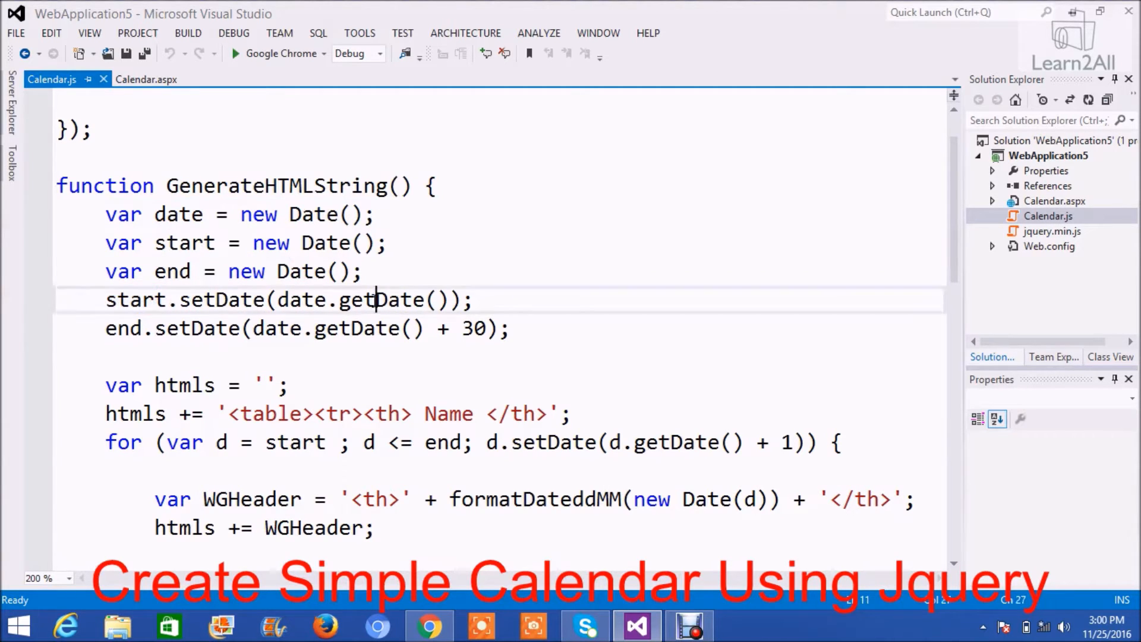
double_click(382, 299)
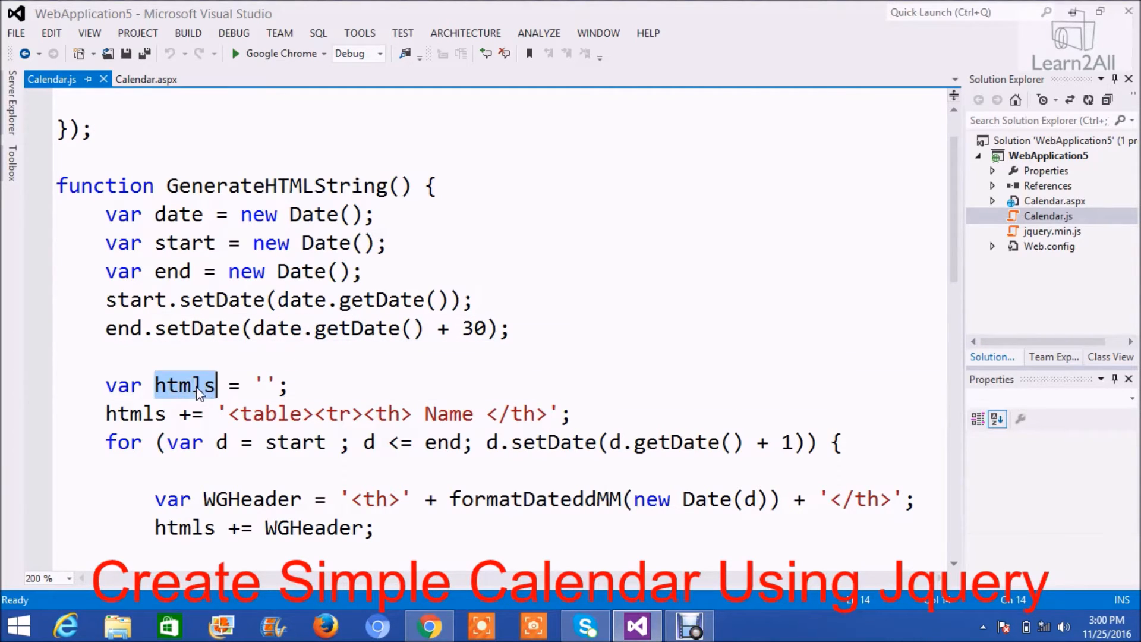
mouse_move(196, 395)
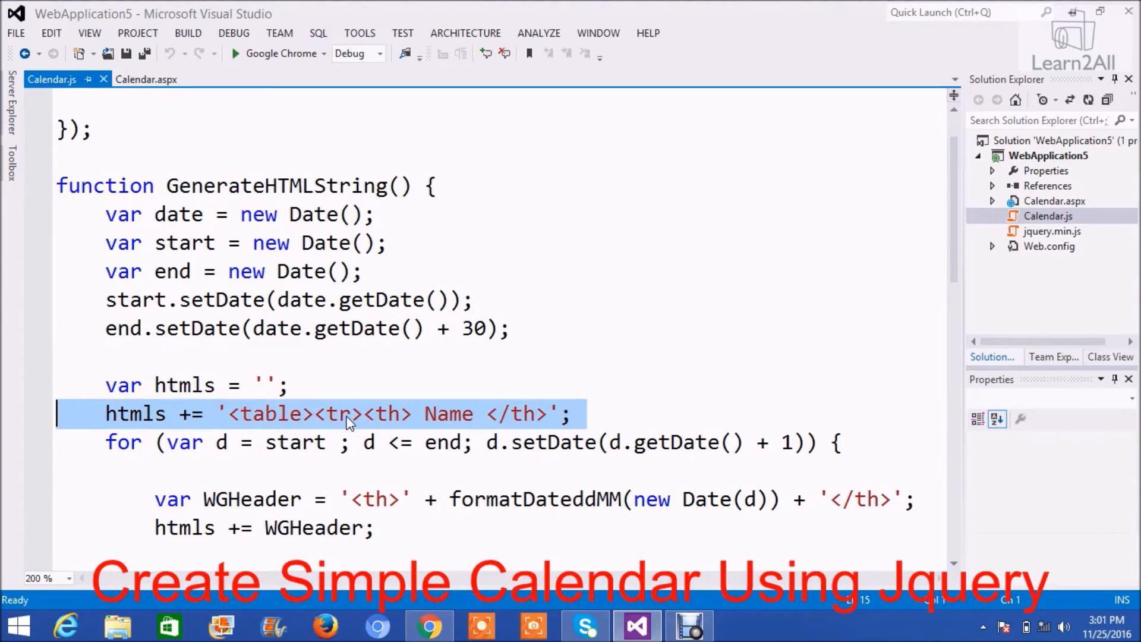
double_click(338, 413)
text(htmls += '</tr>')
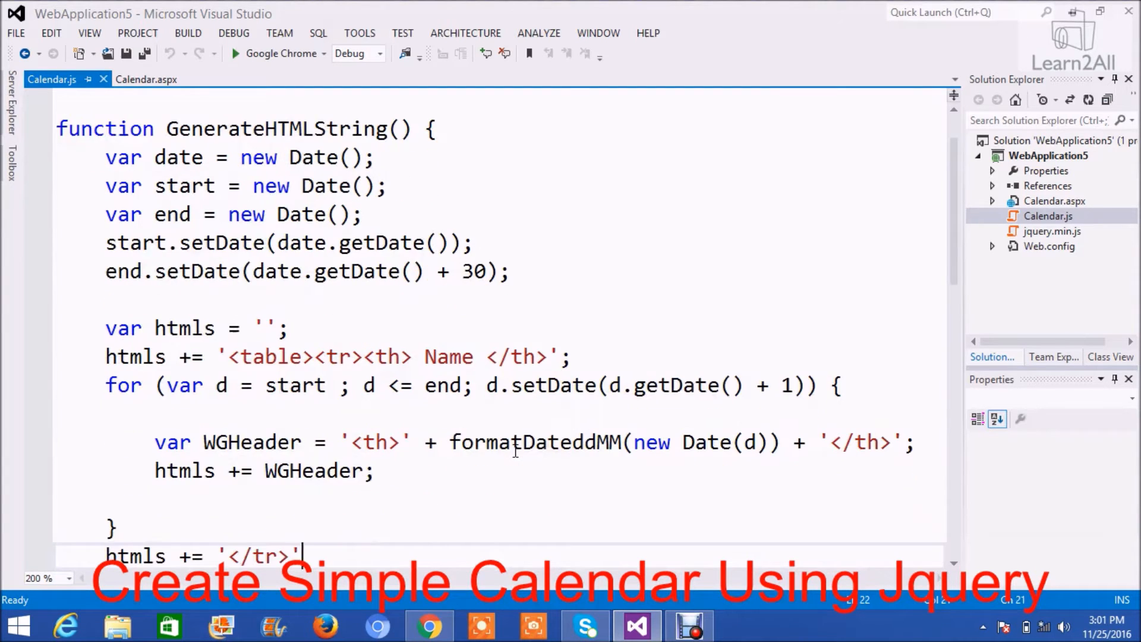
drag(166, 385, 644, 385)
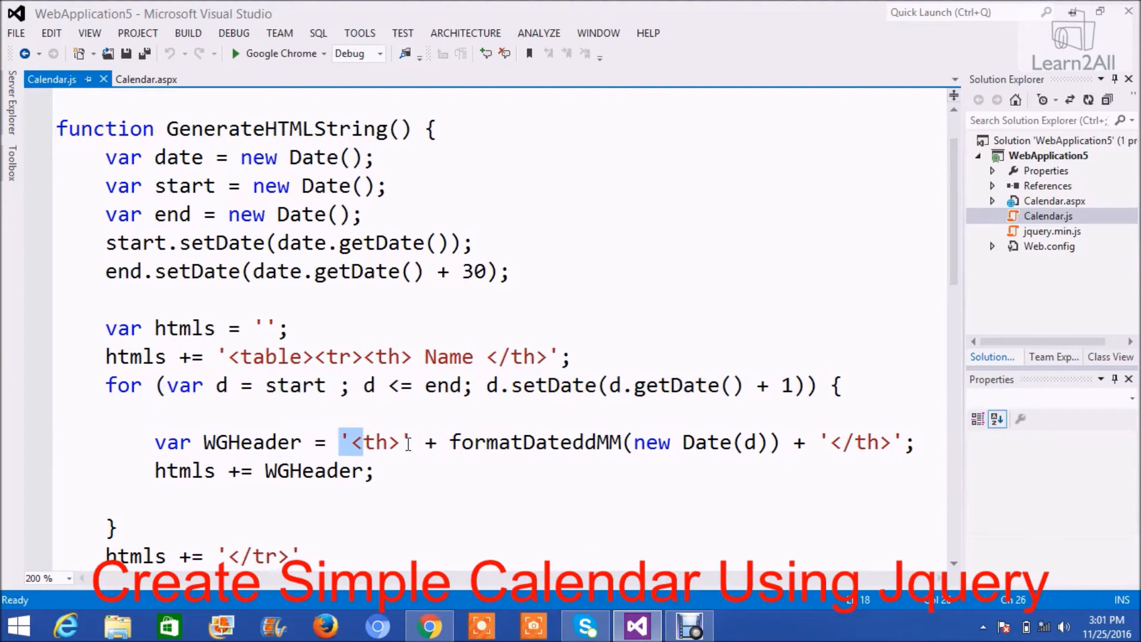
double_click(537, 441)
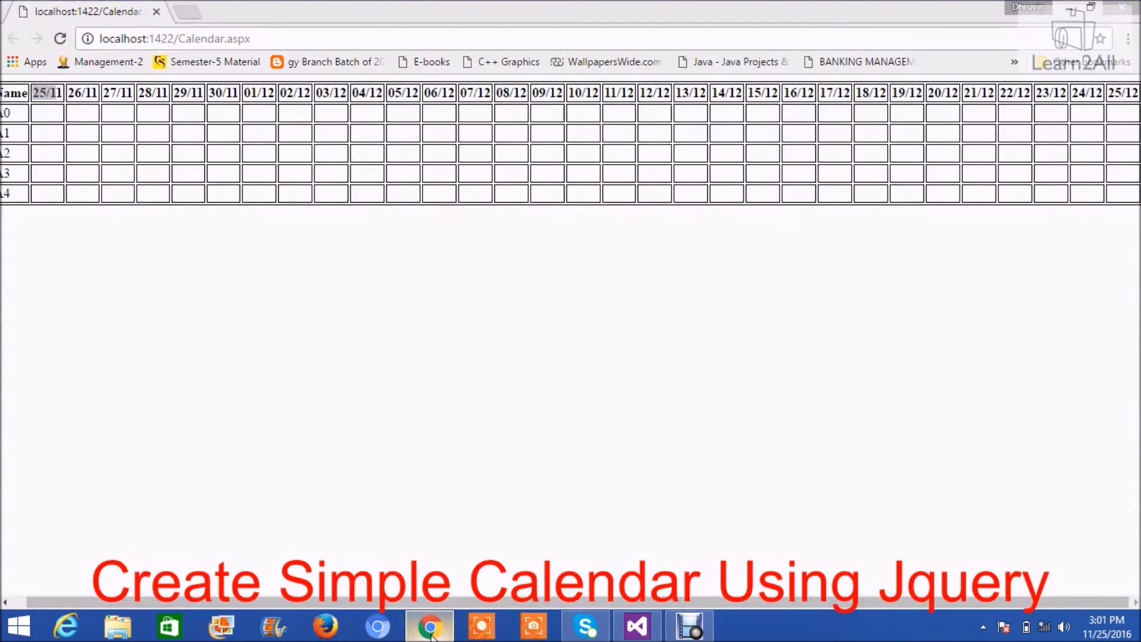
click(635, 626)
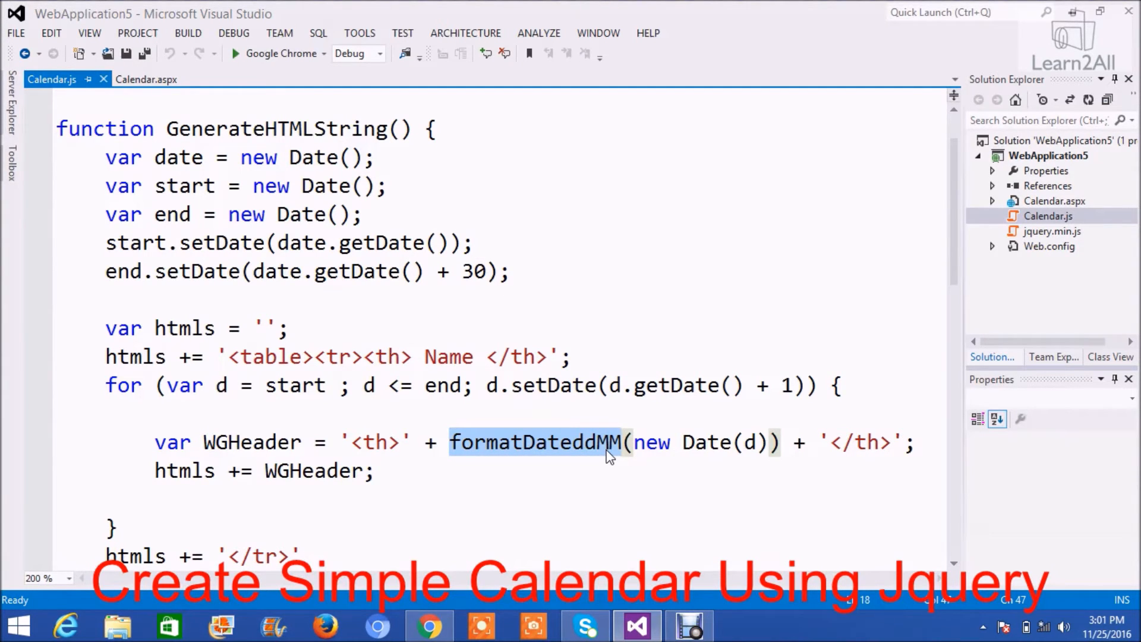
click(623, 441)
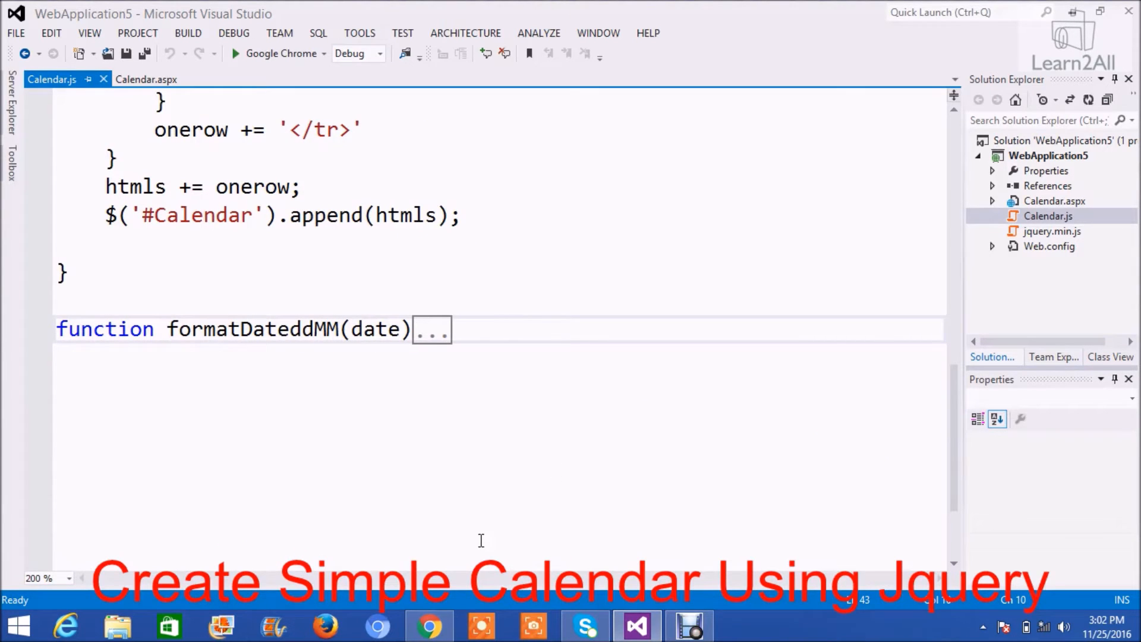
click(431, 329)
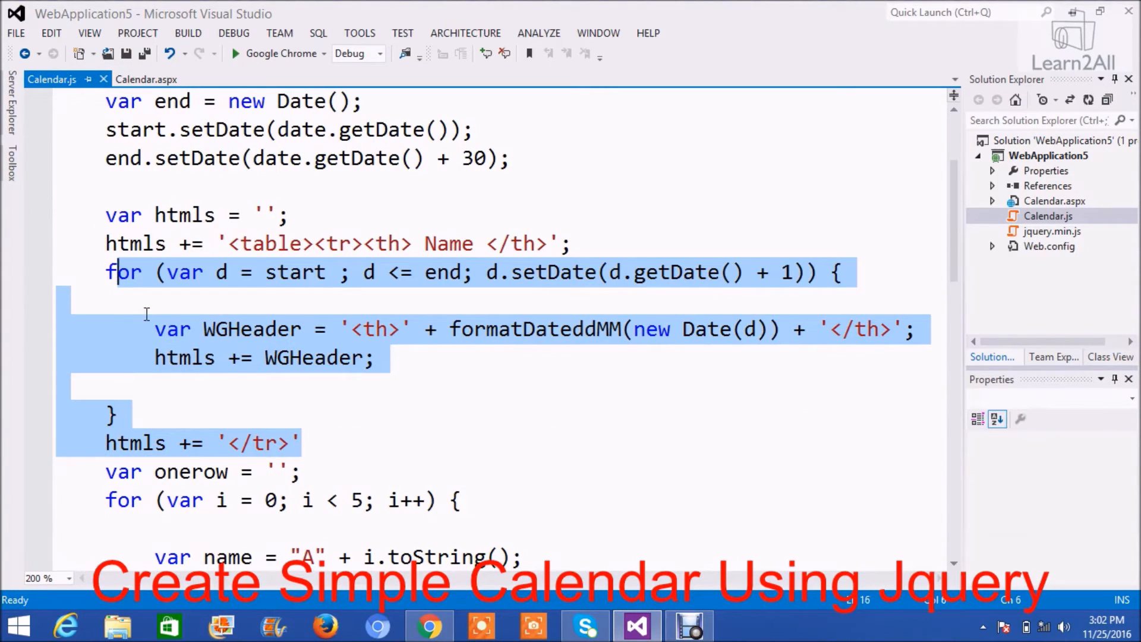
mouse_move(150, 454)
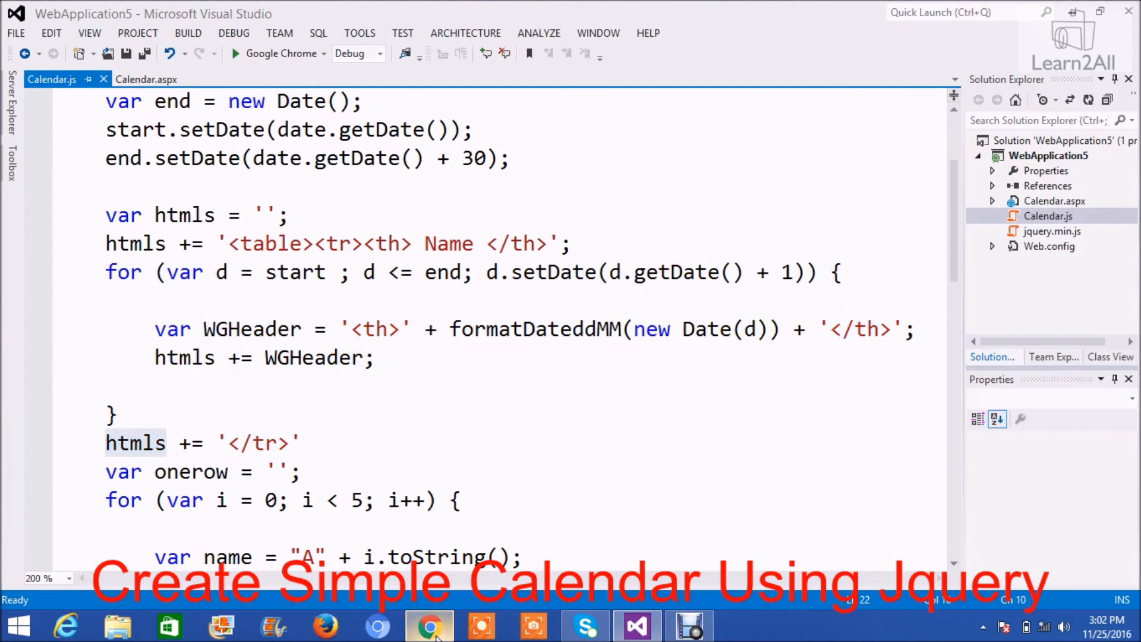
click(429, 625)
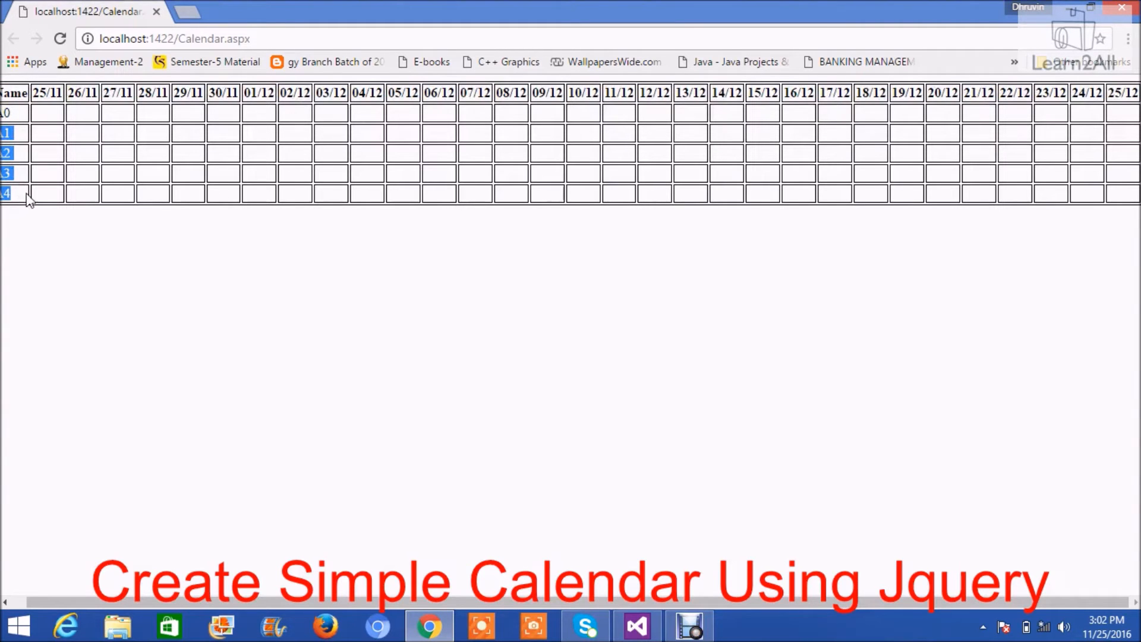
click(634, 626)
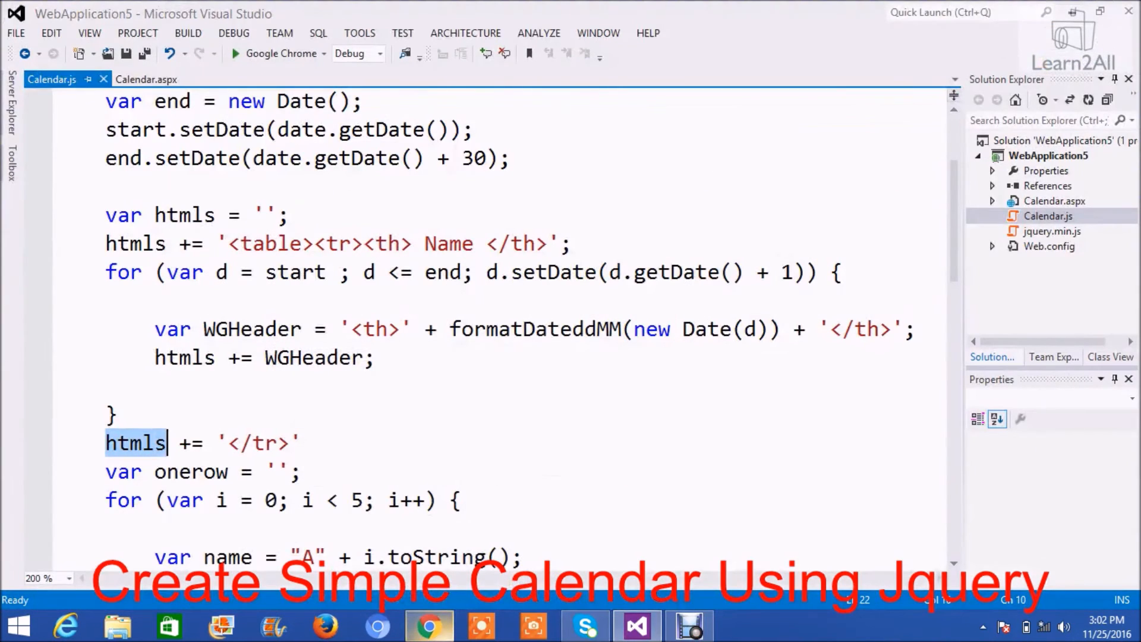
scroll(down, 3)
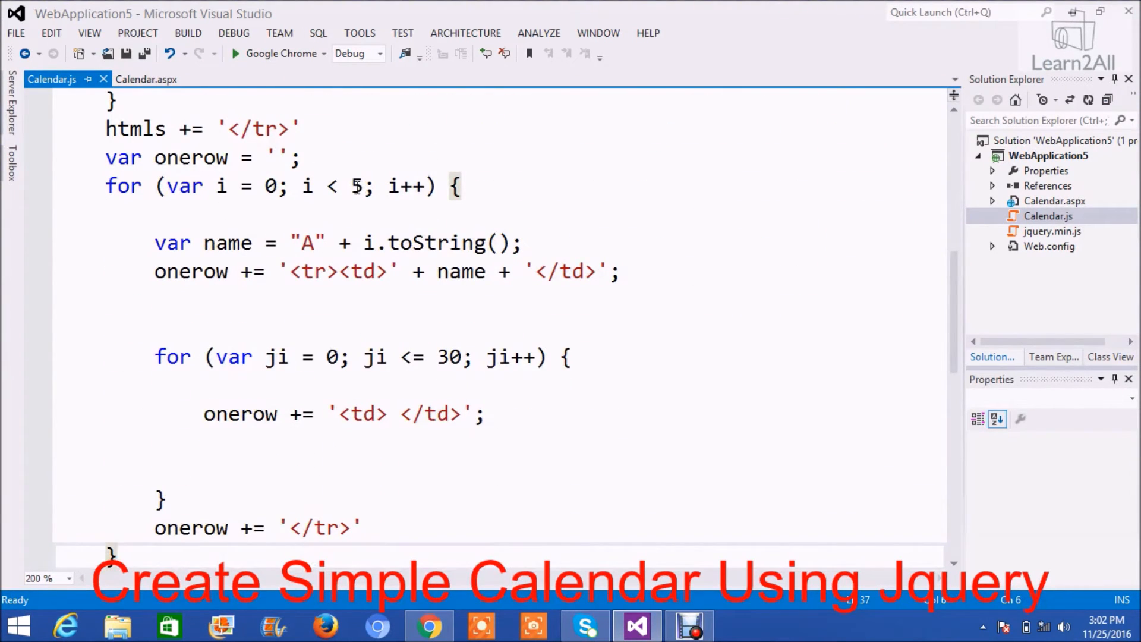
double_click(356, 186)
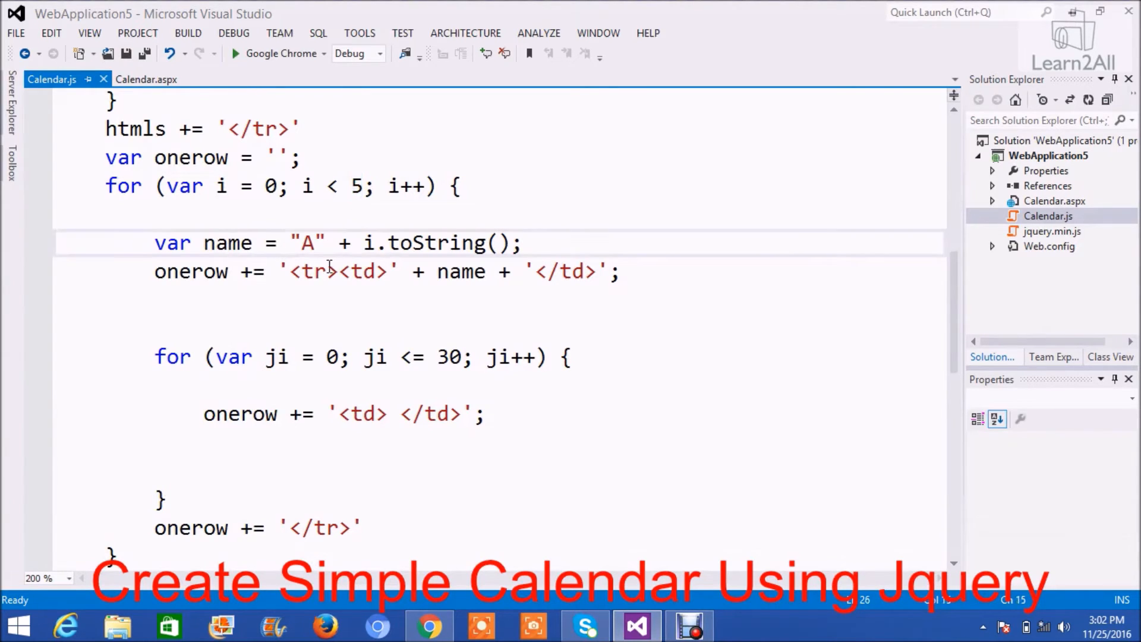
mouse_move(447, 242)
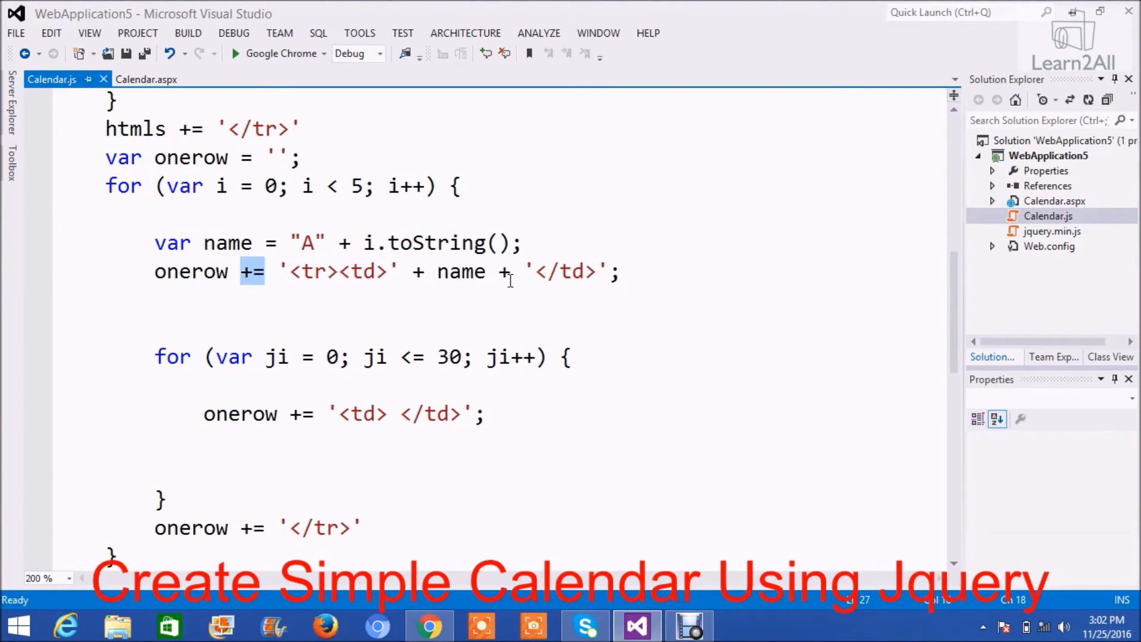
double_click(461, 271)
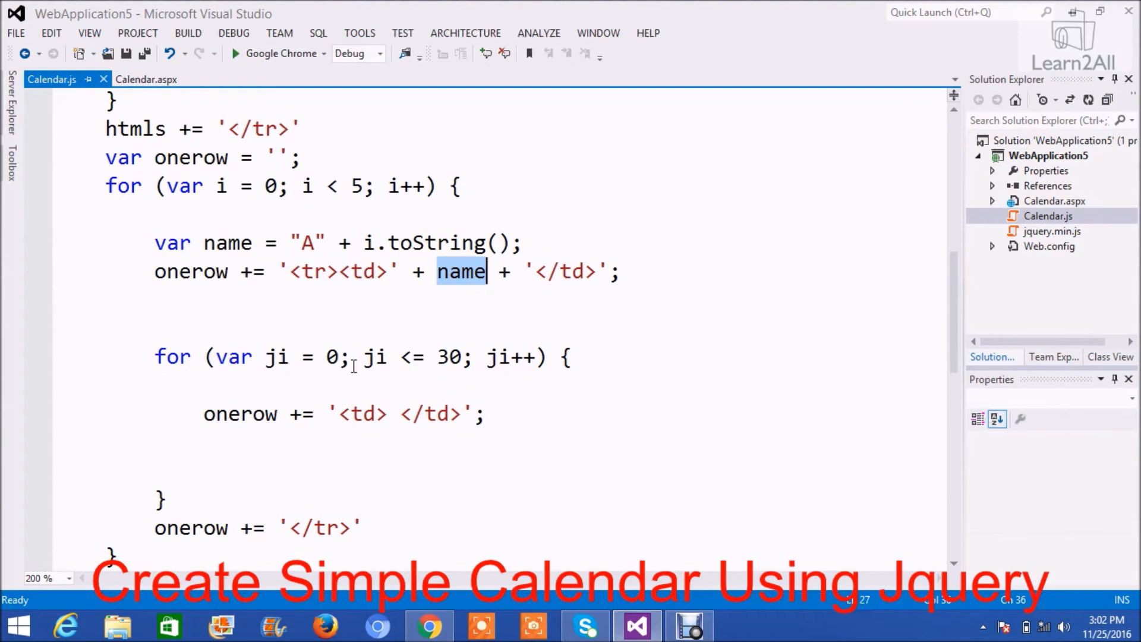
drag(155, 357, 56, 470)
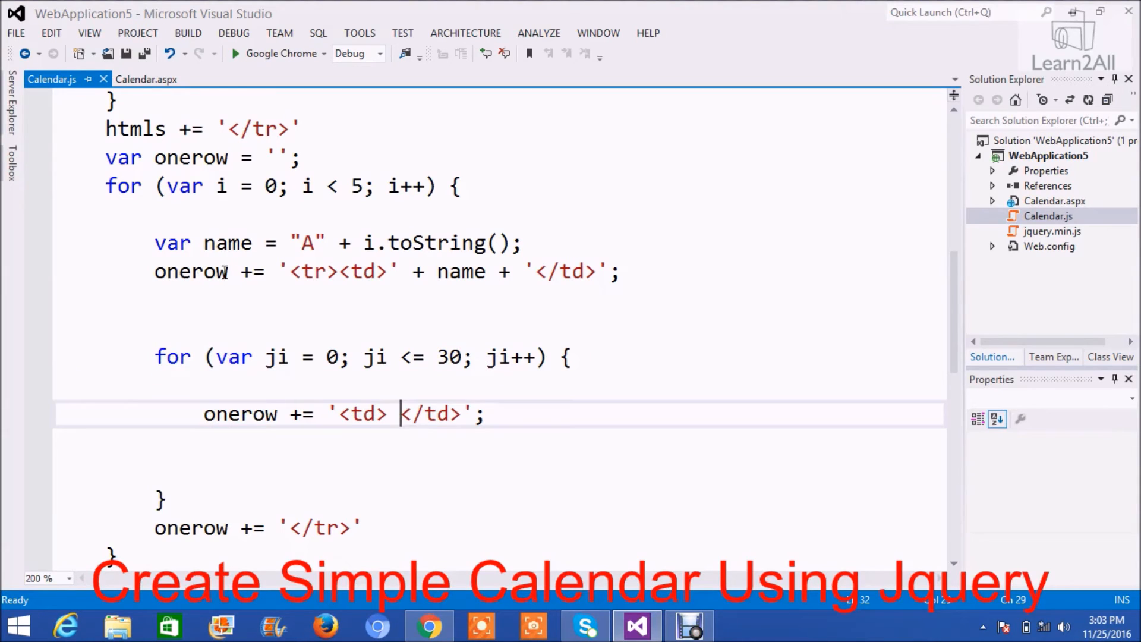
text(" ")
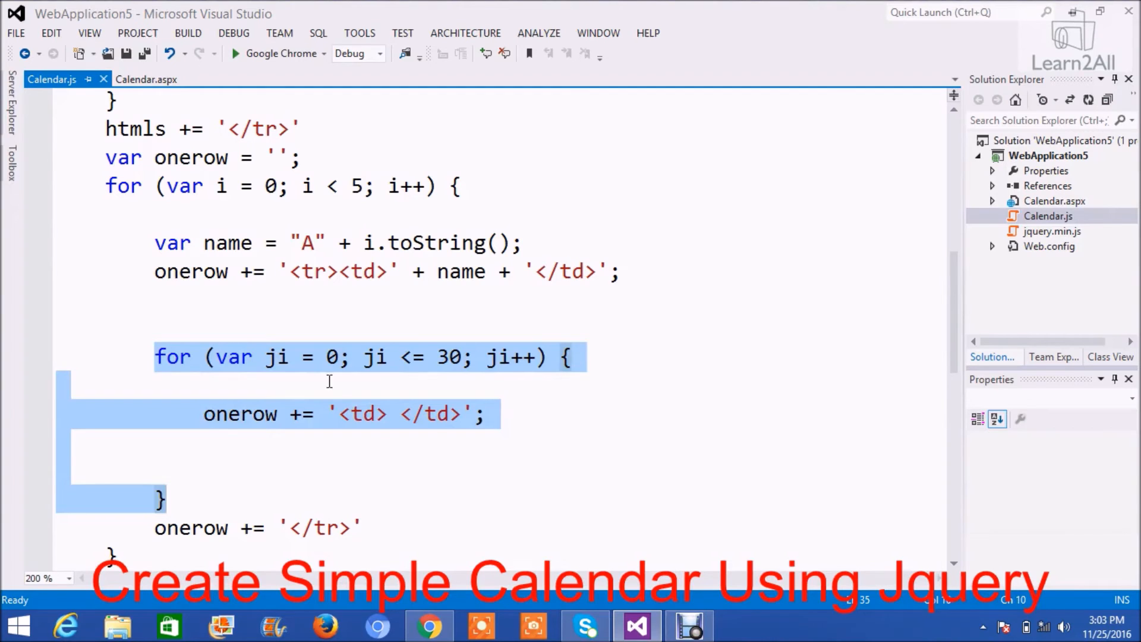
click(327, 382)
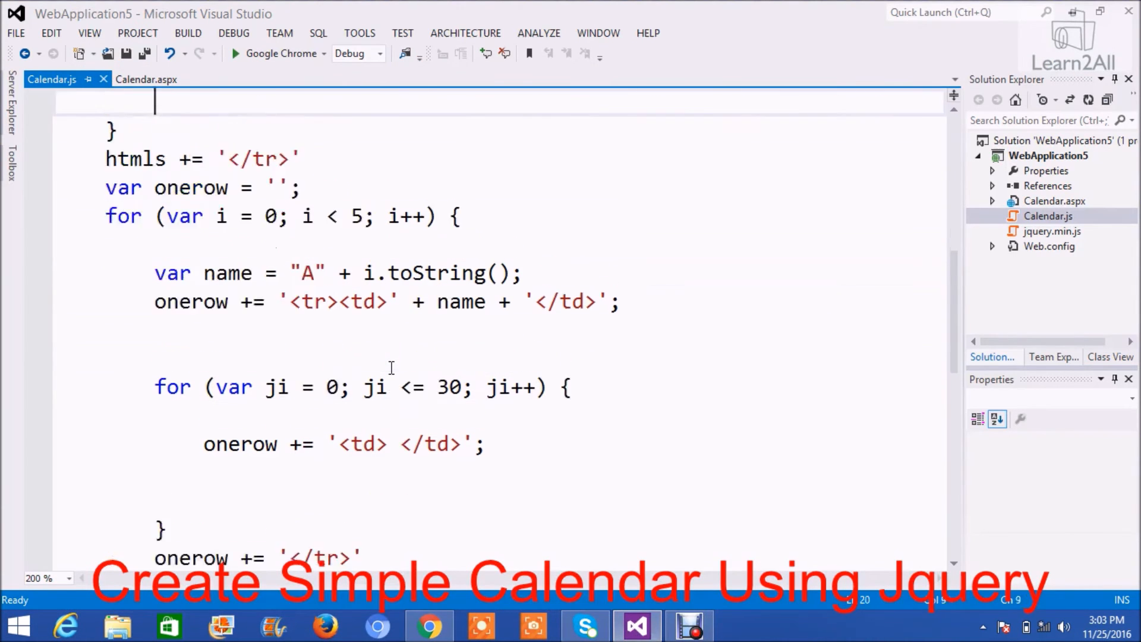
Debug in Internet Explorer until the breakpoint on the date variable line is hit.
click(284, 53)
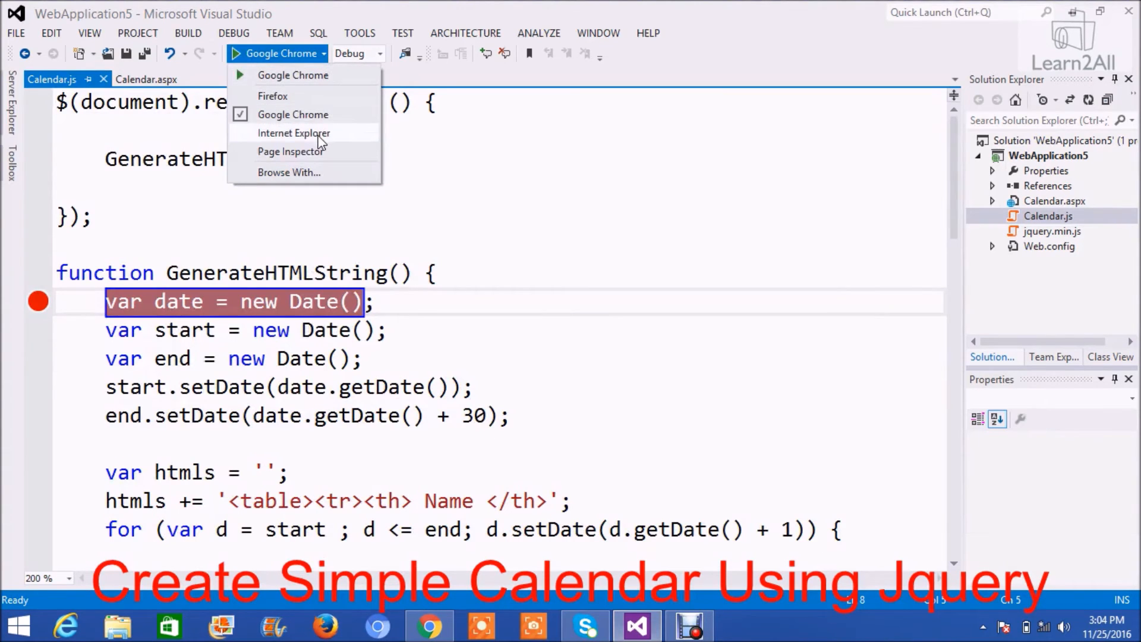
click(294, 132)
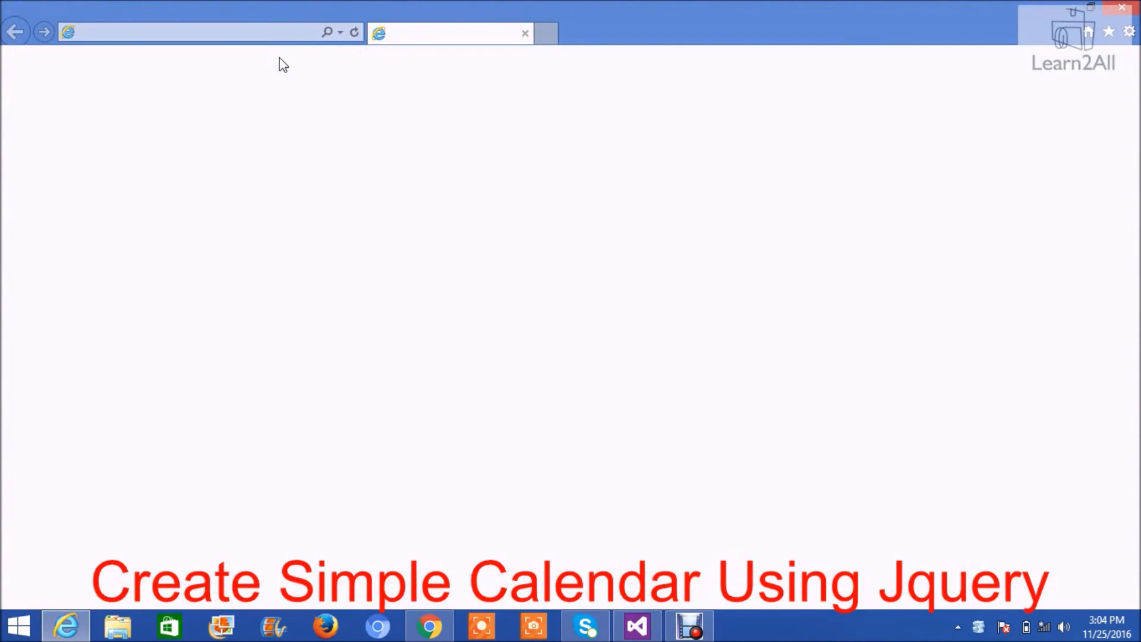
click(635, 625)
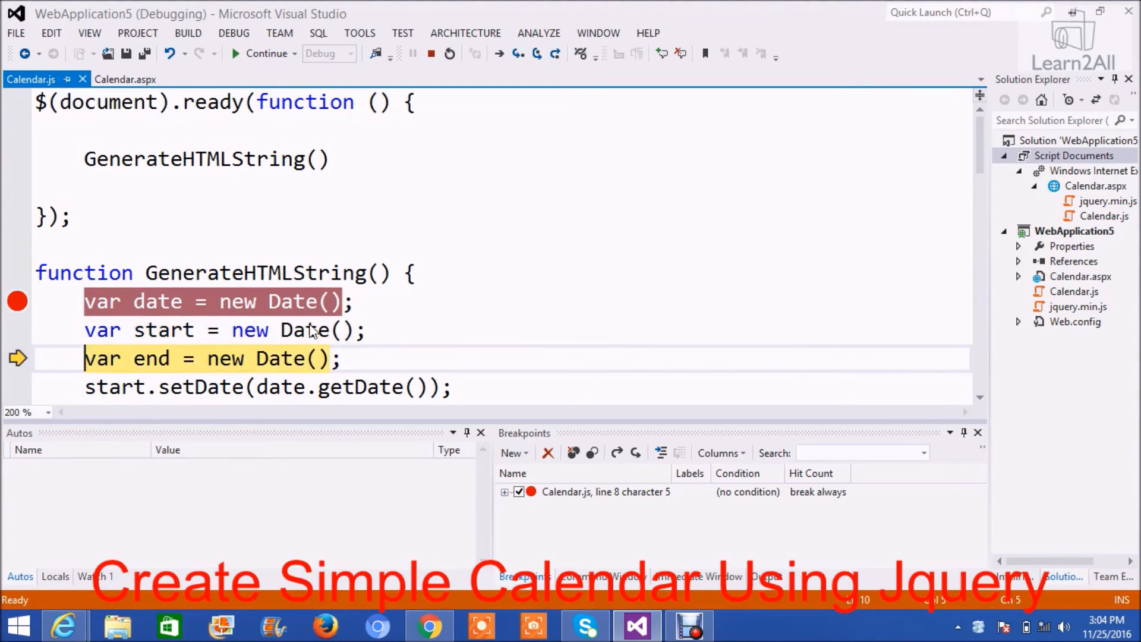
Step with F10 through the header loop until WGHeader holds '<th>25/11</th>'.
key(F10)
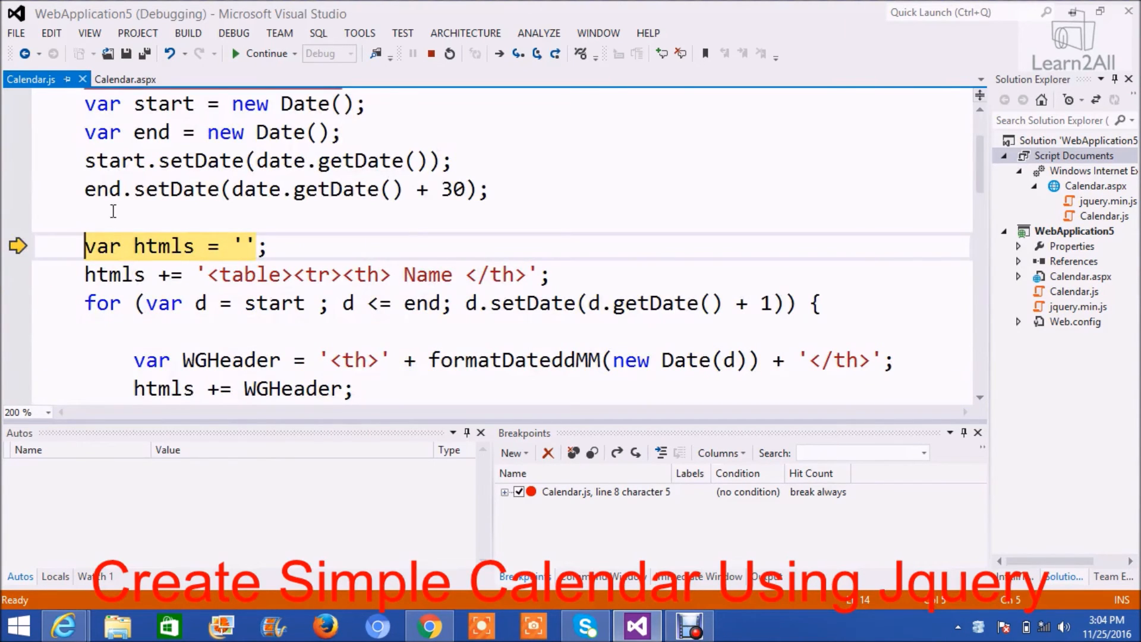
mouse_move(102, 188)
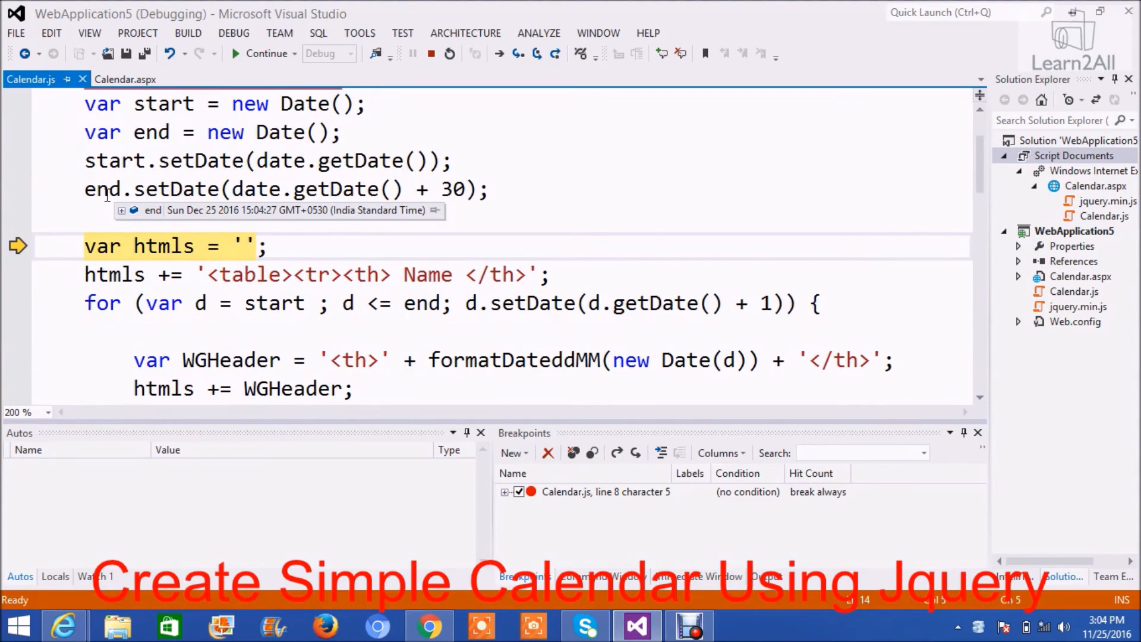
mouse_move(206, 224)
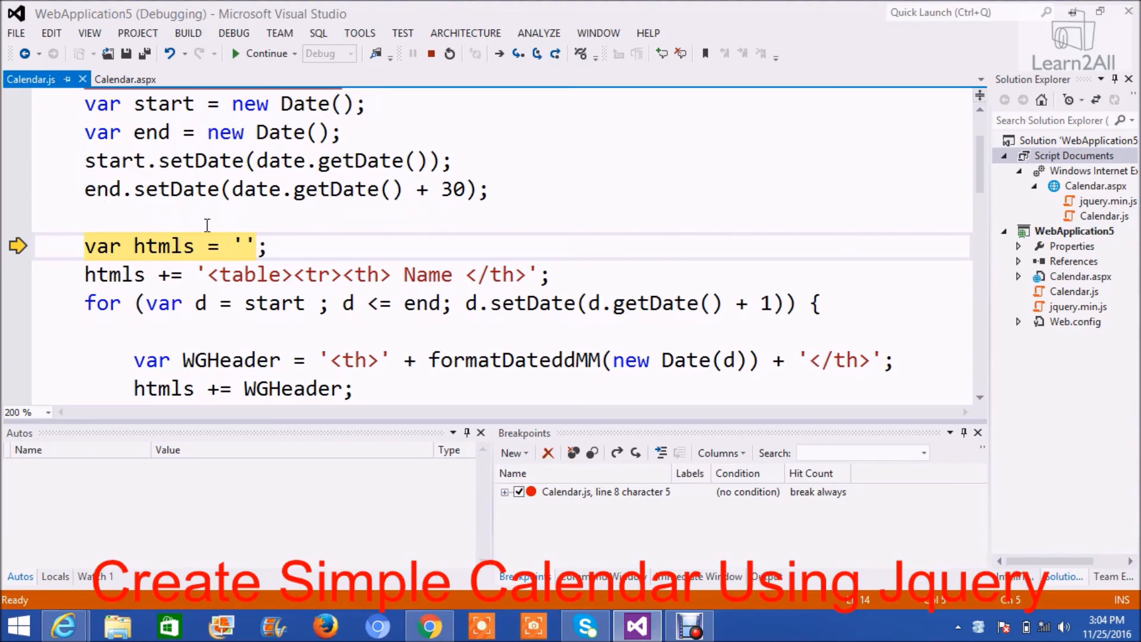
key(F10)
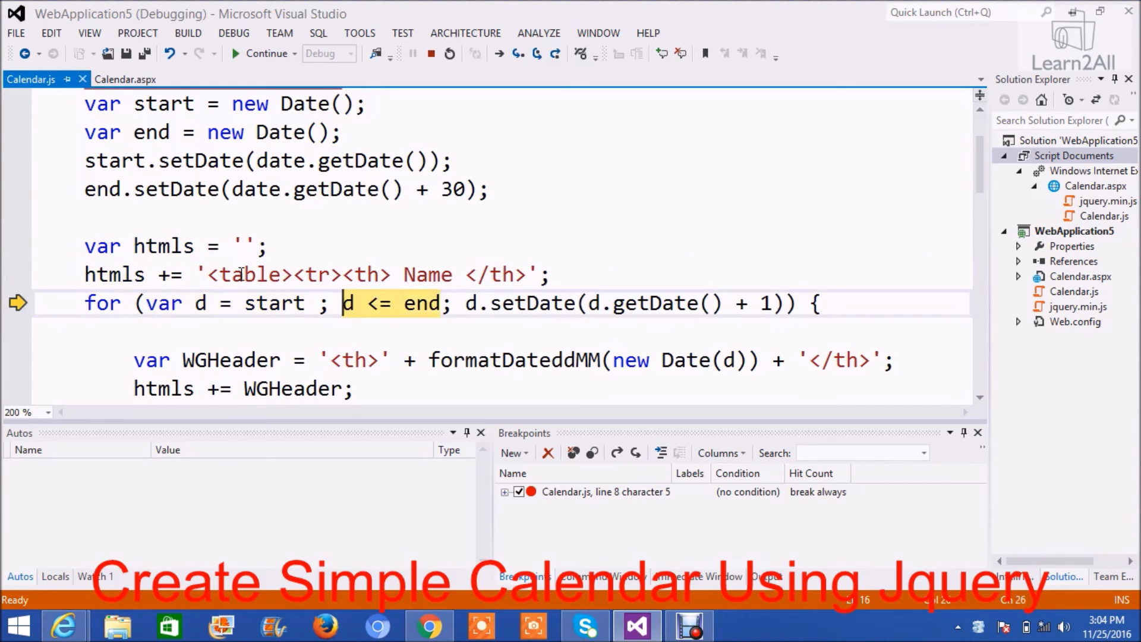
key(F10)
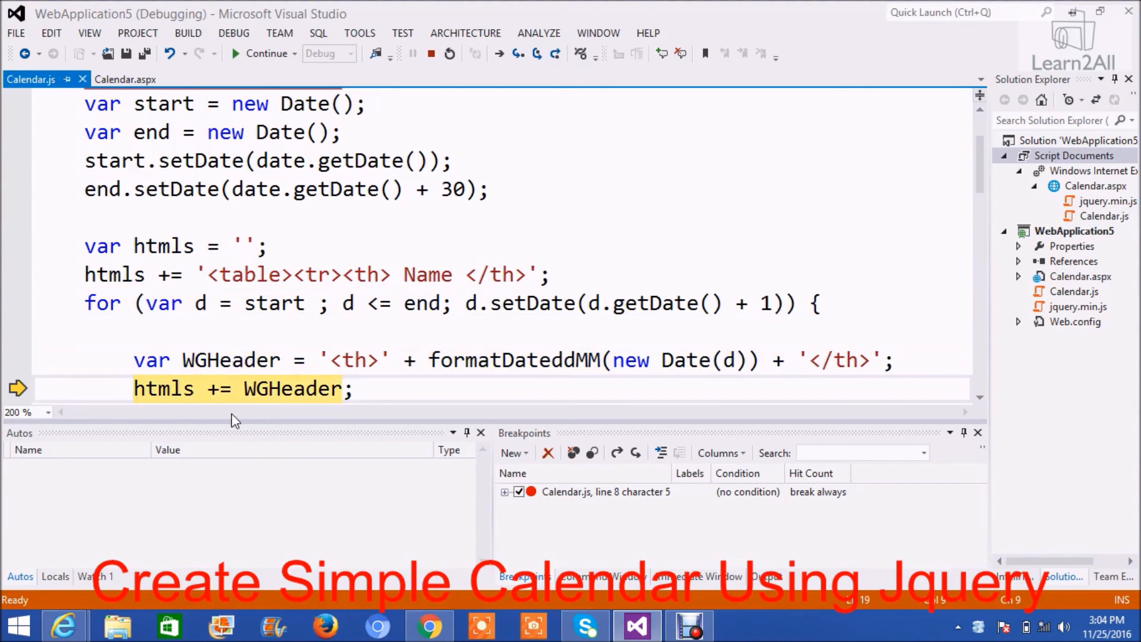
mouse_move(292, 388)
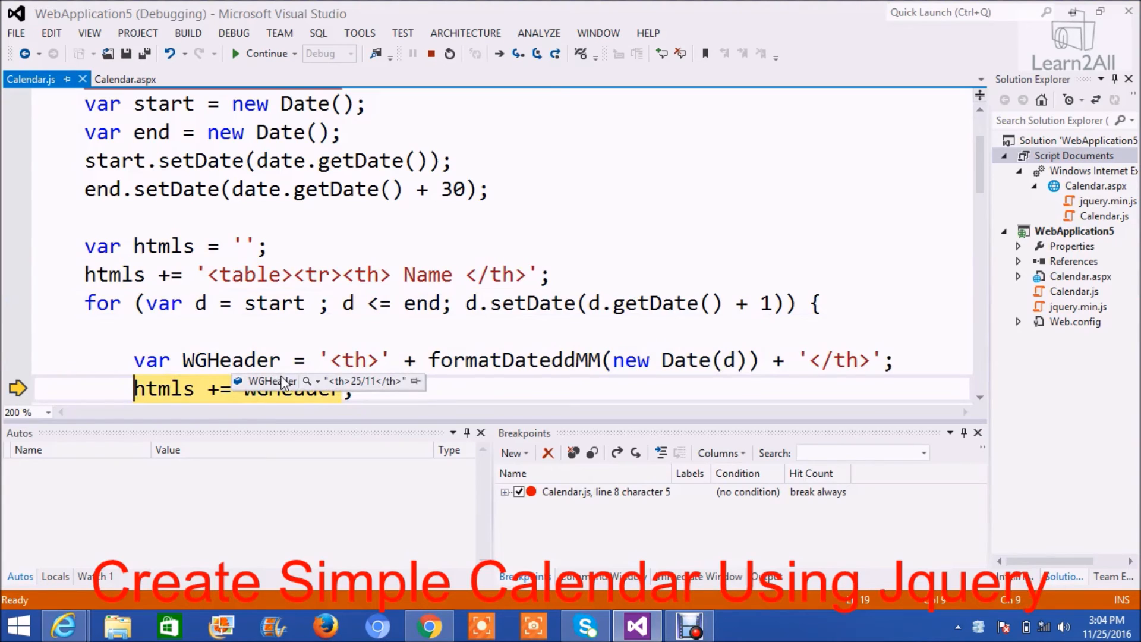
mouse_move(363, 389)
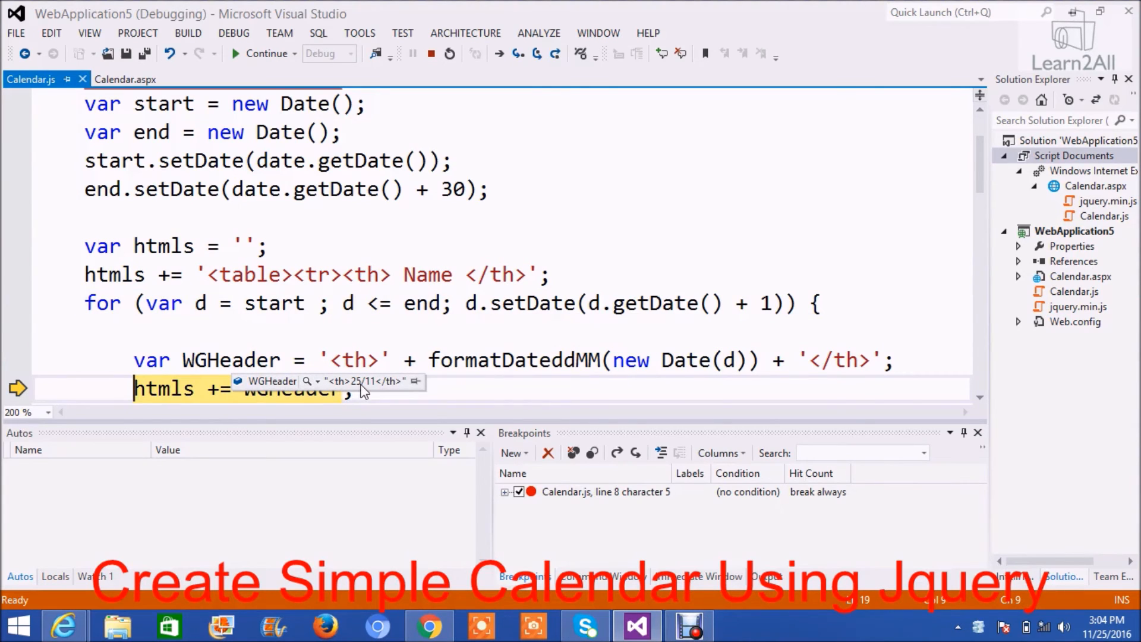
mouse_move(377, 392)
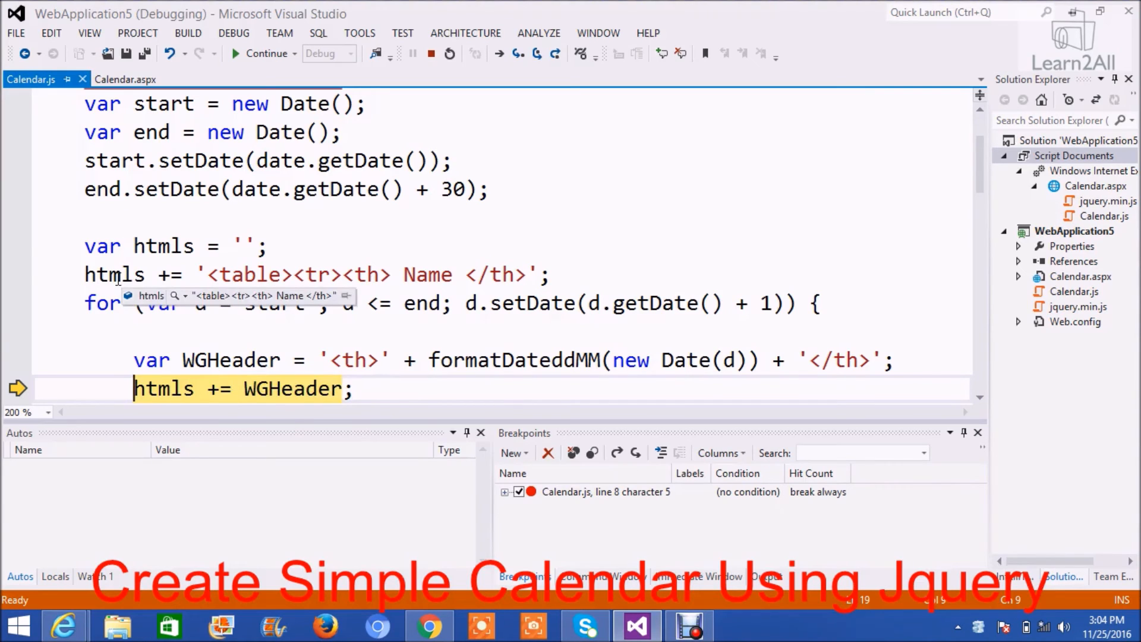
key(F10)
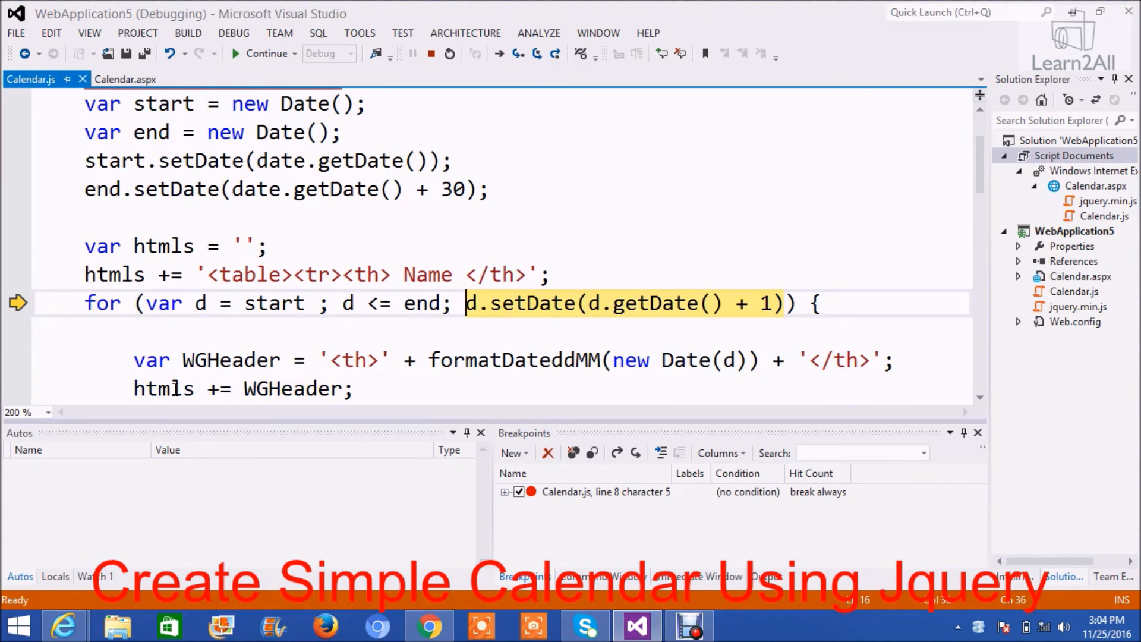
mouse_move(175, 388)
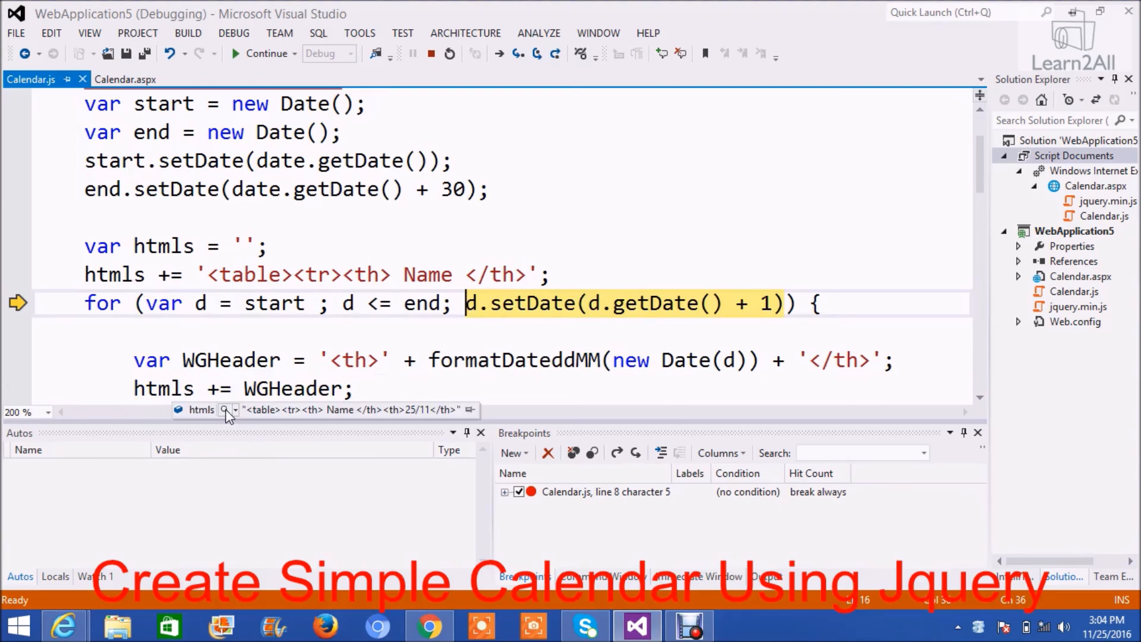
click(228, 408)
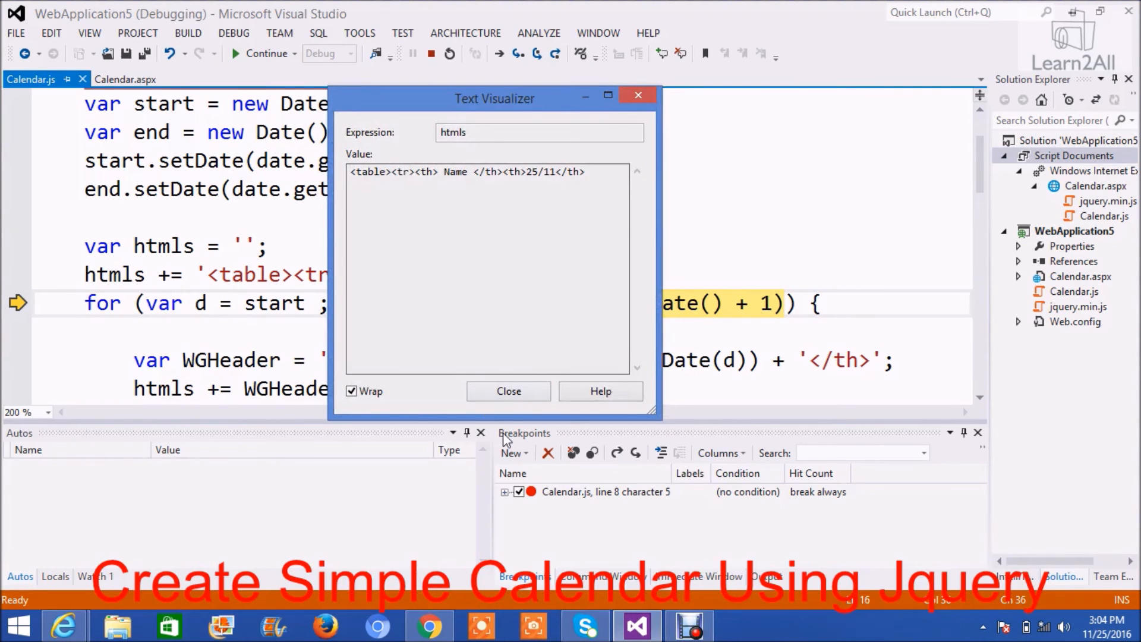
click(508, 391)
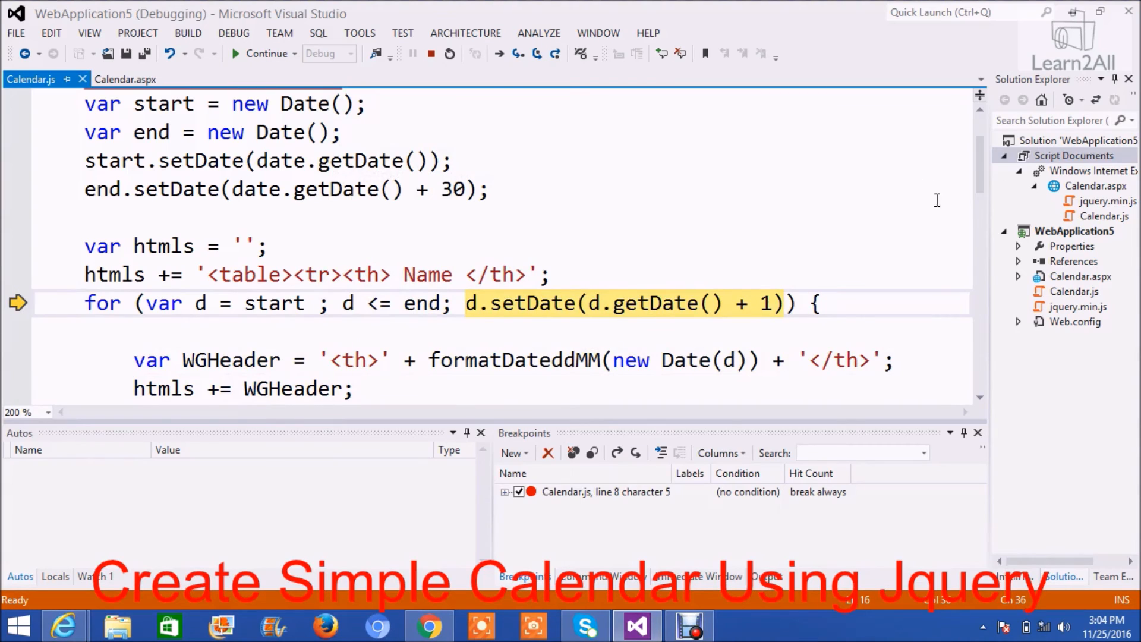
scroll(down, 3)
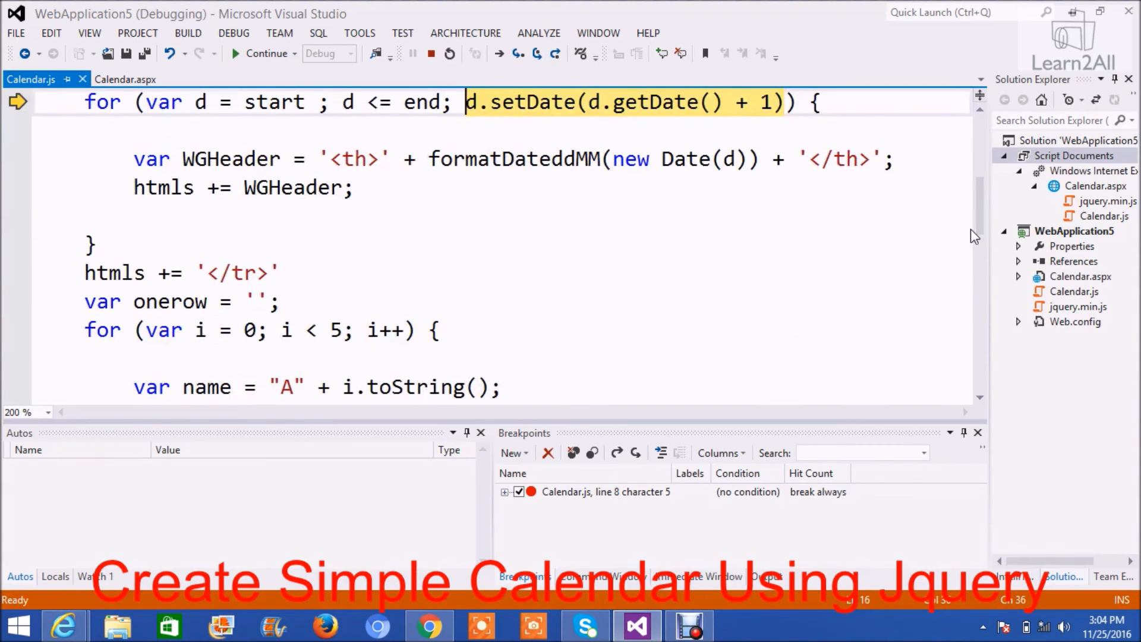
Run to the line 22 day-cell breakpoint and view onerow '<tr><td>A0</td><td> </td>' fully.
click(17, 272)
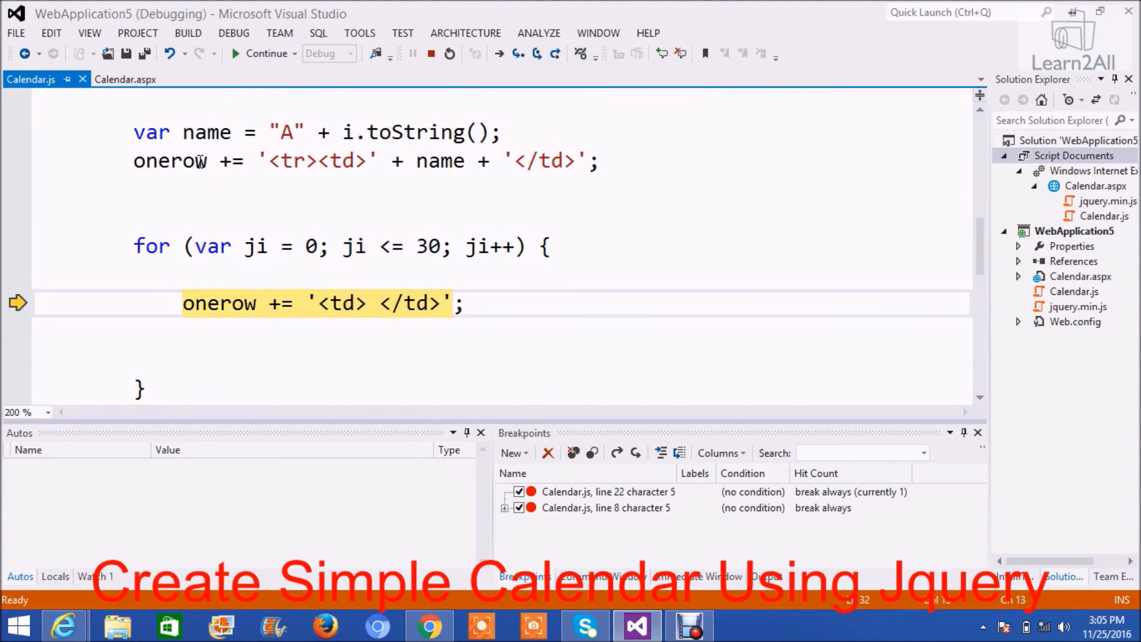
mouse_move(182, 161)
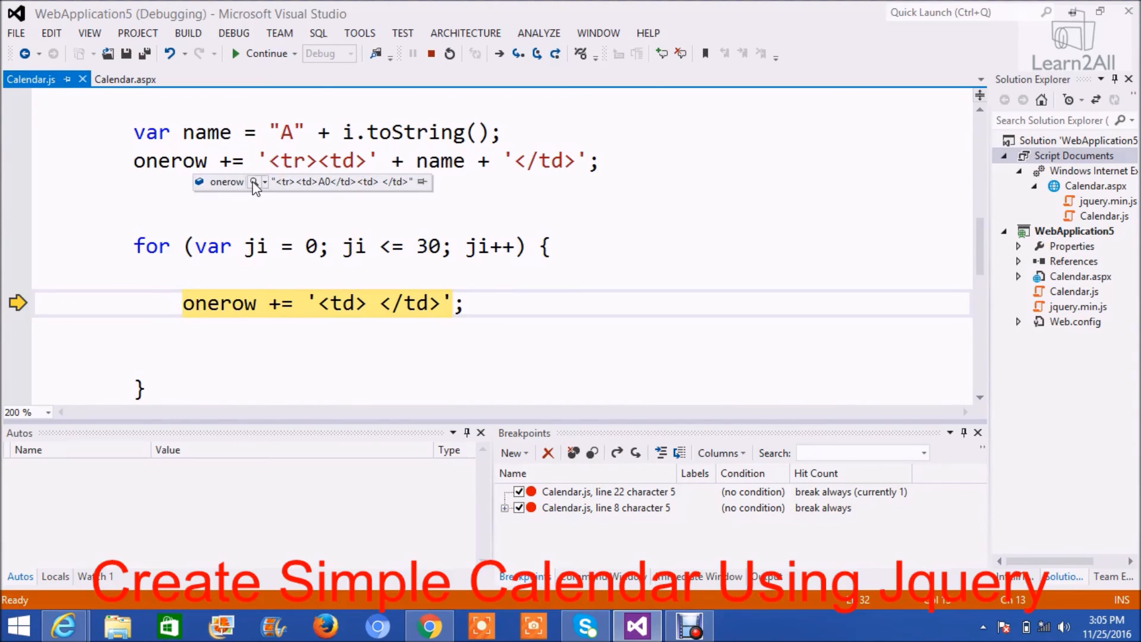
click(255, 181)
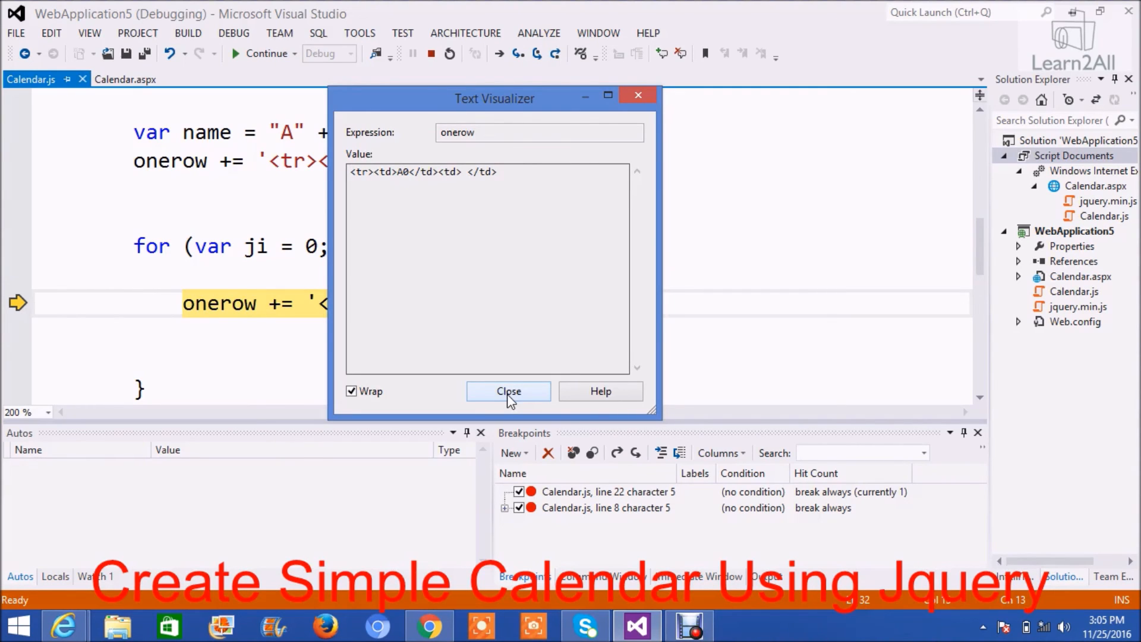
Close the onerow and htmls viewers, continue execution, and view the A0–A4 table in Chrome.
click(508, 392)
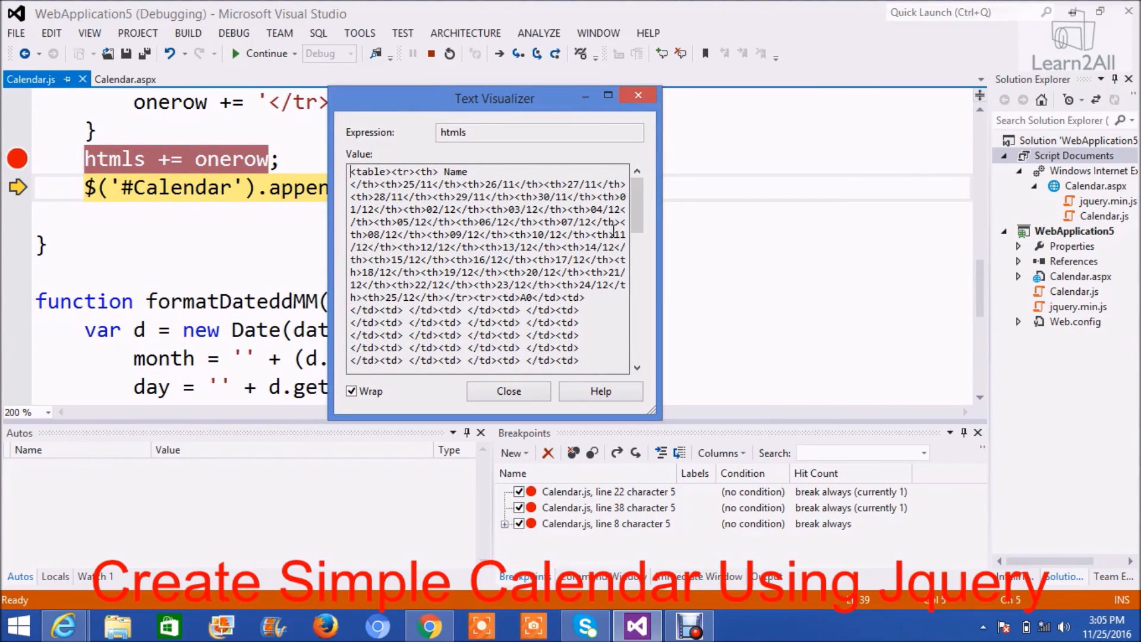
scroll(down, 3)
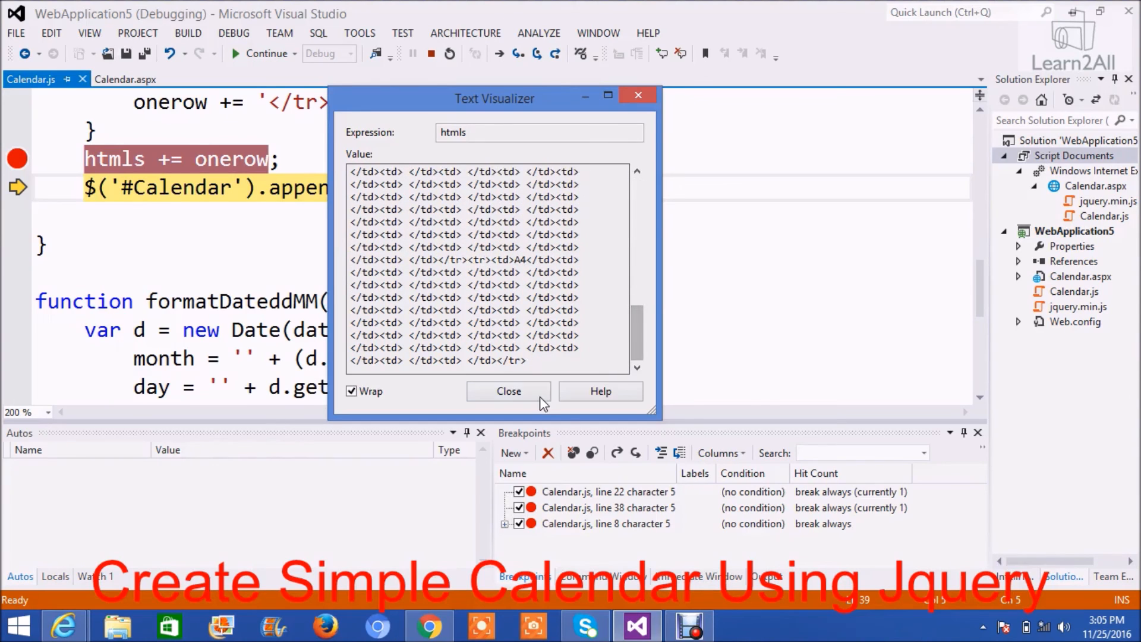
click(508, 391)
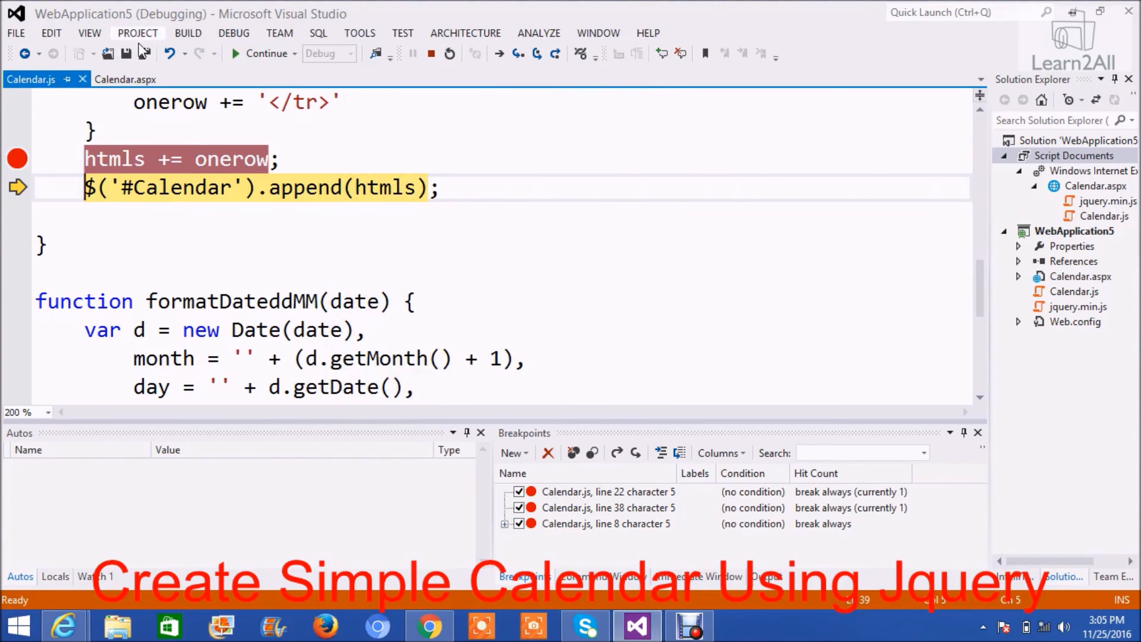
click(265, 53)
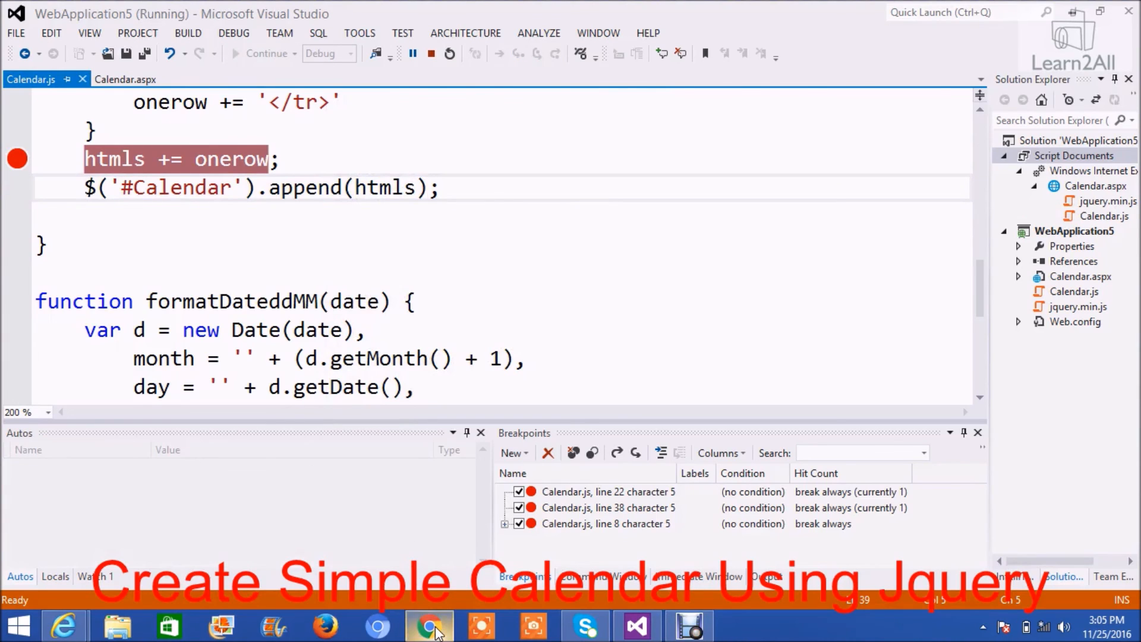
click(428, 625)
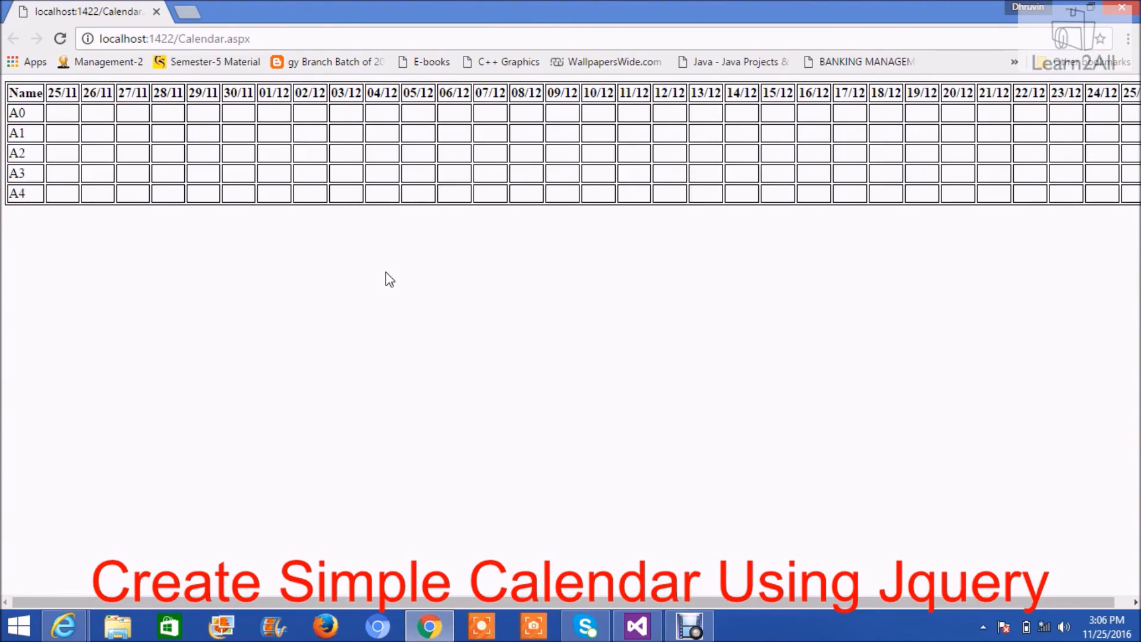